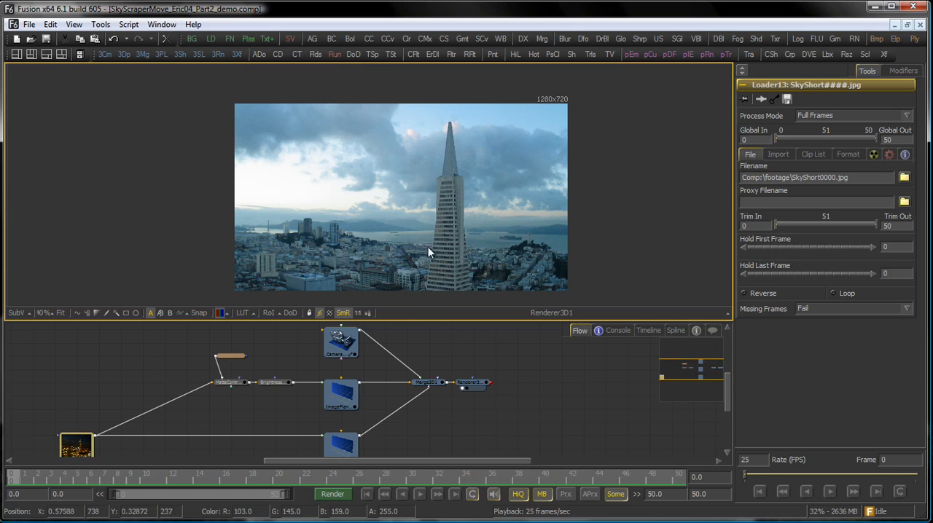
pyautogui.moveTo(434, 280)
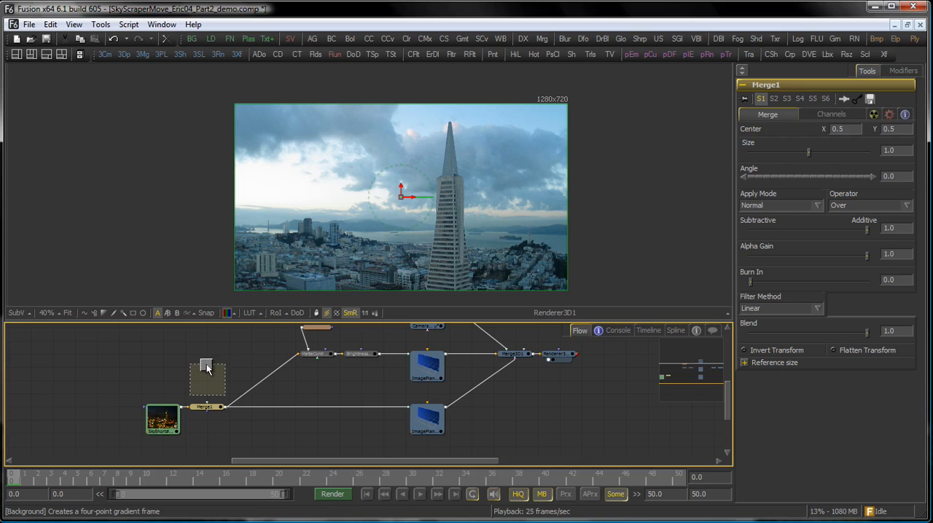
# - Add a Background generator and check the sky Loader's 2272 × 1704 frame size to match it
pyautogui.click(207, 379)
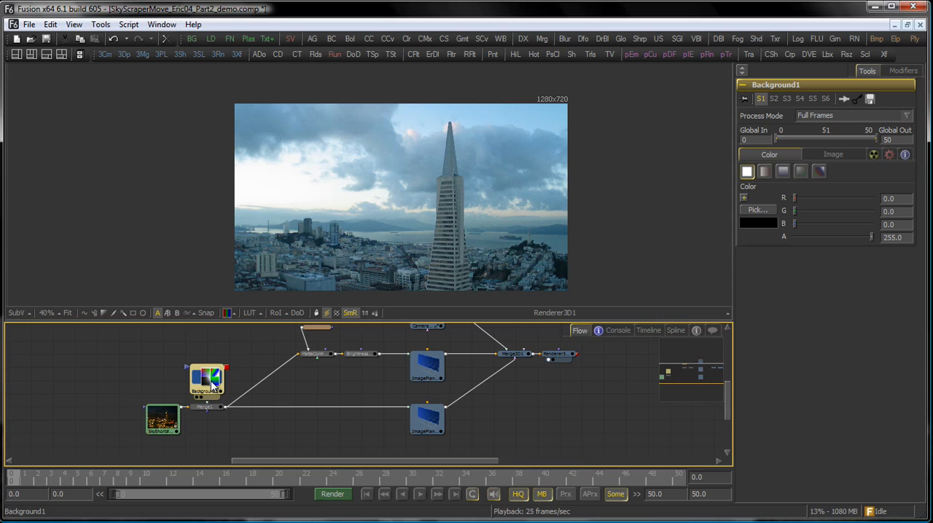
pyautogui.moveTo(162, 417)
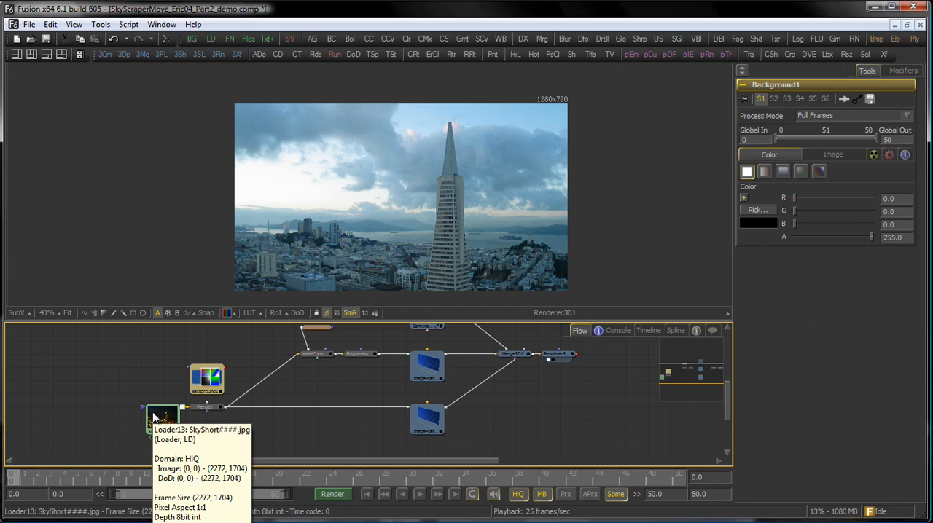
pyautogui.click(834, 154)
pyautogui.write('1704')
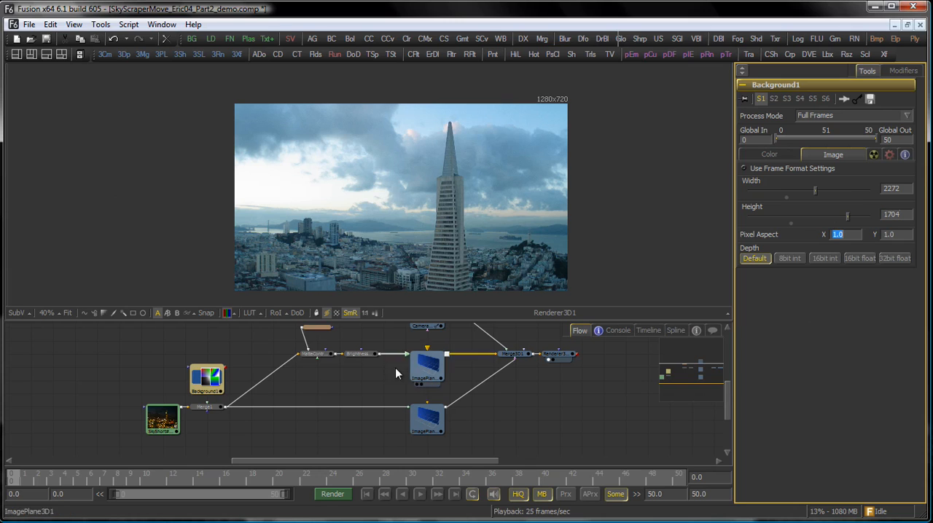
# - Connect Background1's output into Merge1's foreground, showing solid black over the footage
pyautogui.click(207, 379)
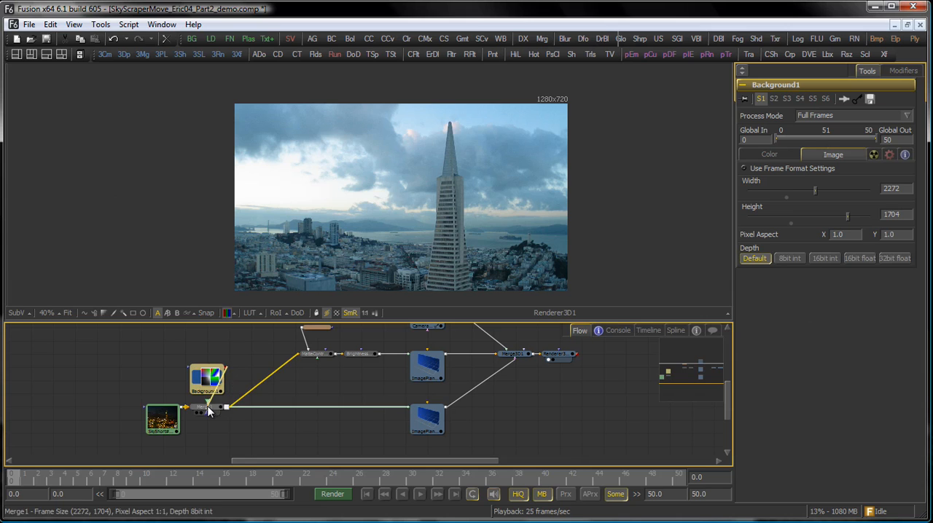
pyautogui.click(206, 379)
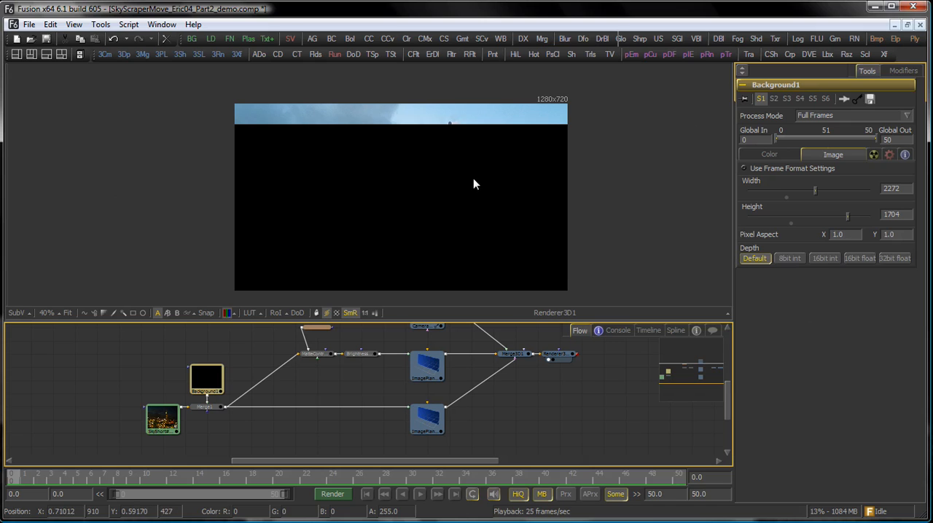
pyautogui.click(768, 155)
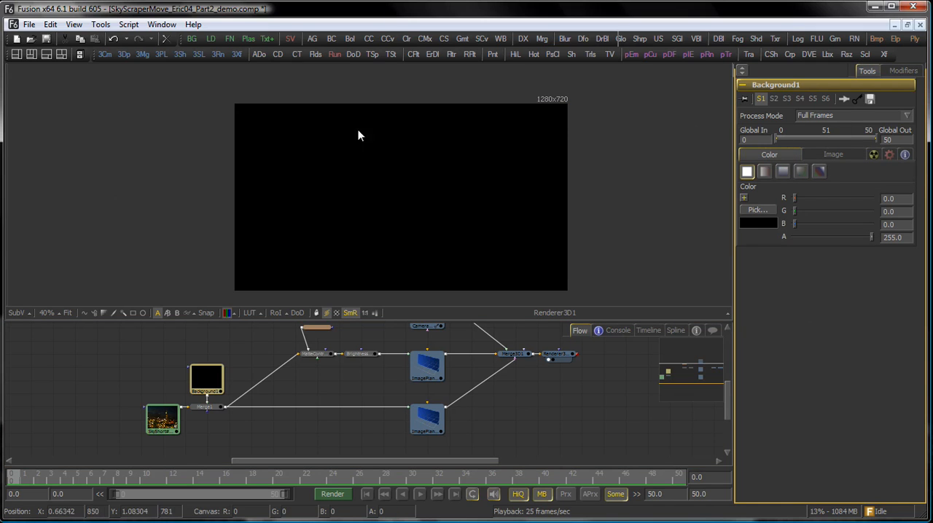
pyautogui.moveTo(568, 234)
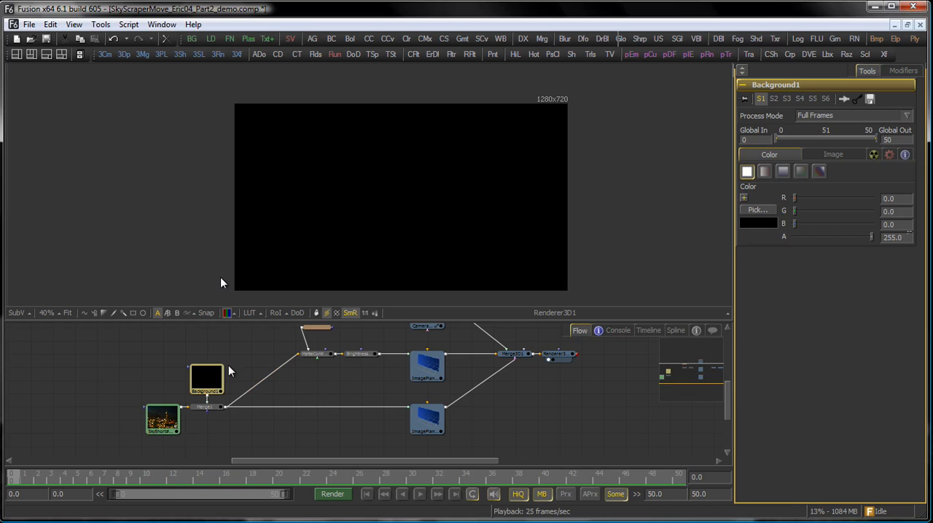
pyautogui.click(207, 380)
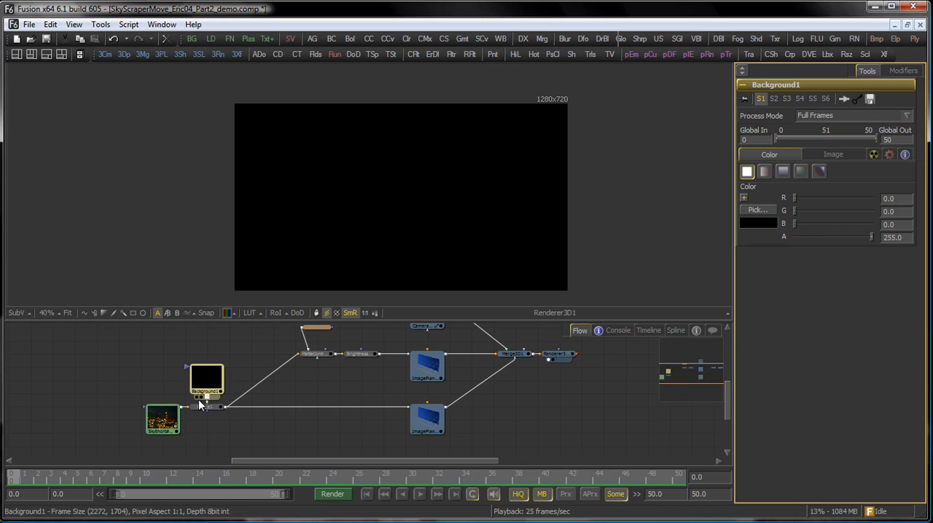
pyautogui.click(163, 421)
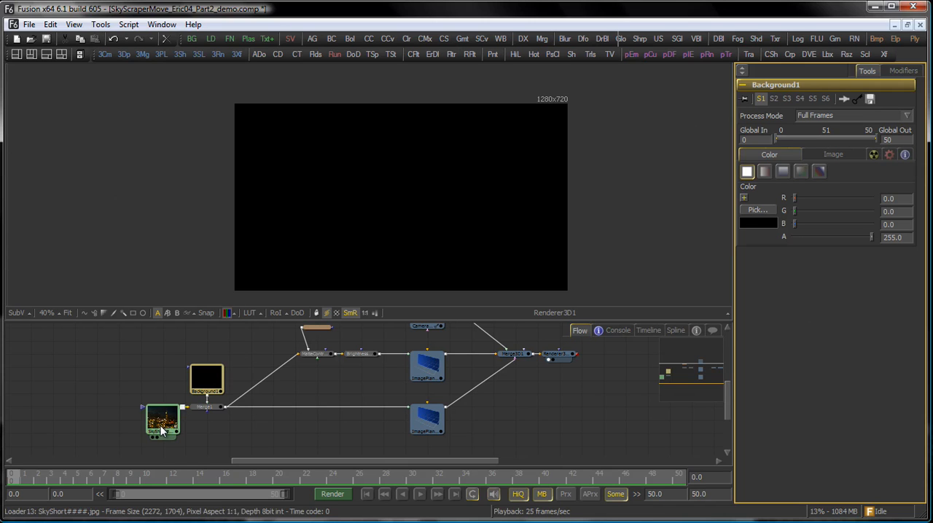
# - Make Background1 a vertical gradient, top colour picked from the sky, bottom from the buildings
pyautogui.click(164, 421)
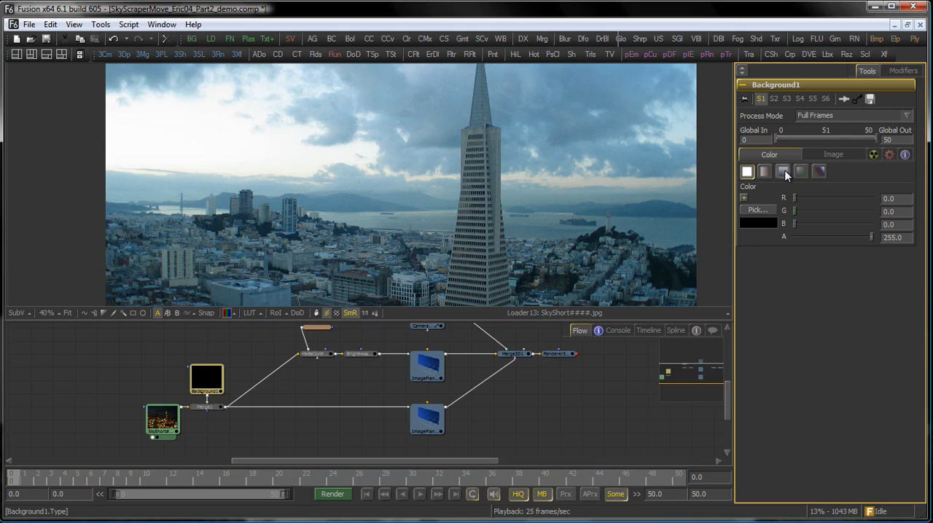
pyautogui.click(781, 172)
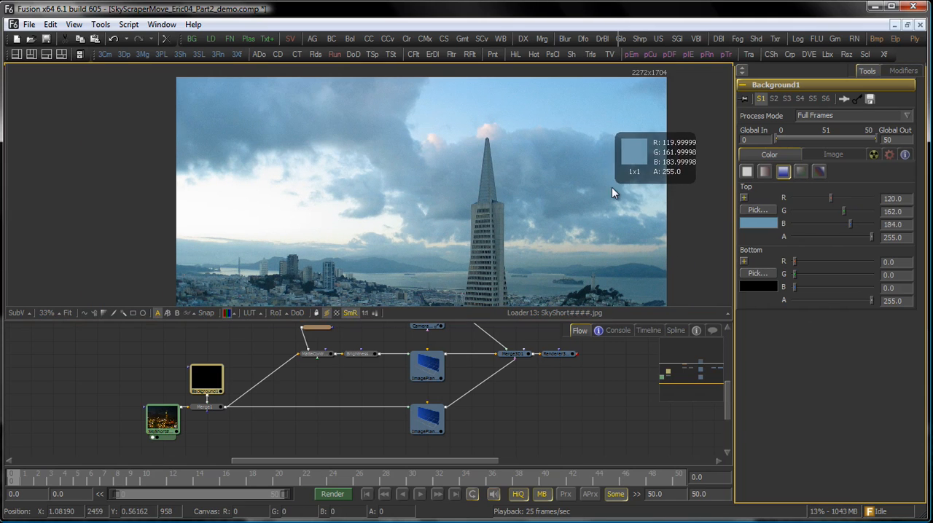
pyautogui.moveTo(609, 198)
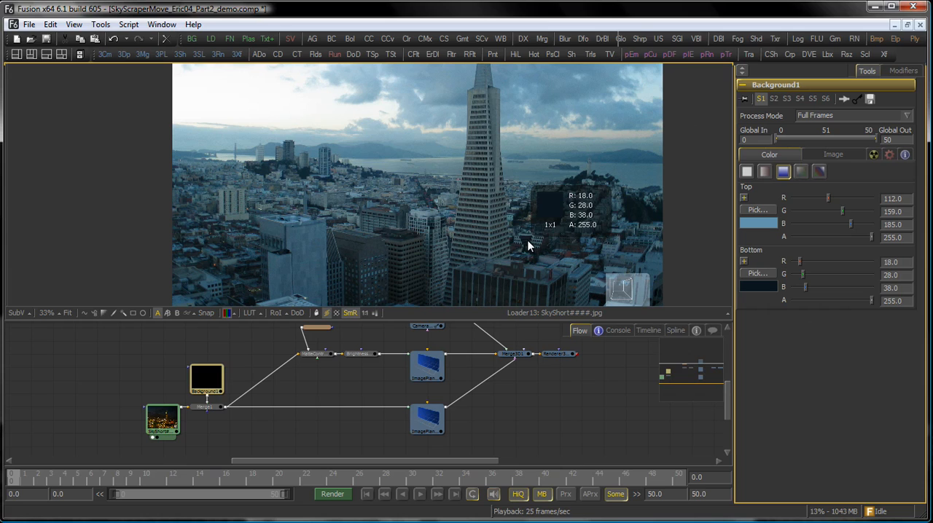
pyautogui.moveTo(568, 263)
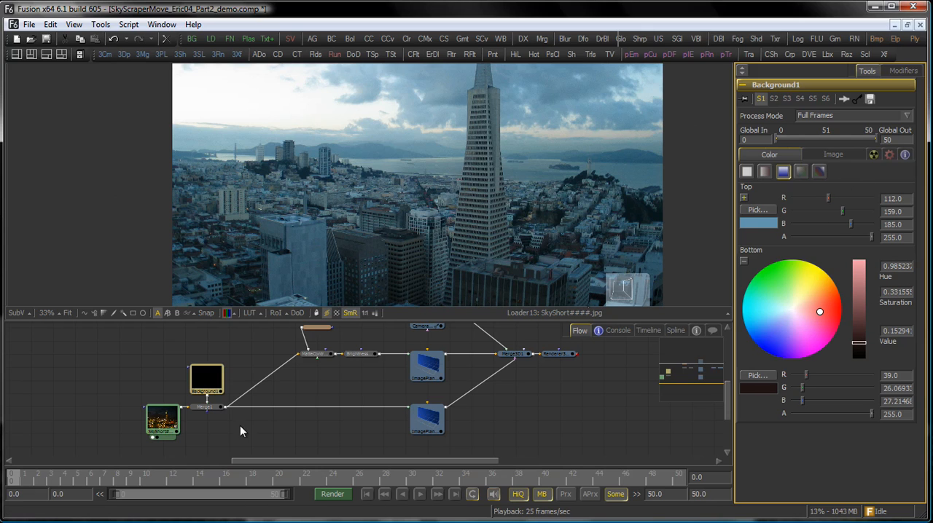
pyautogui.click(207, 407)
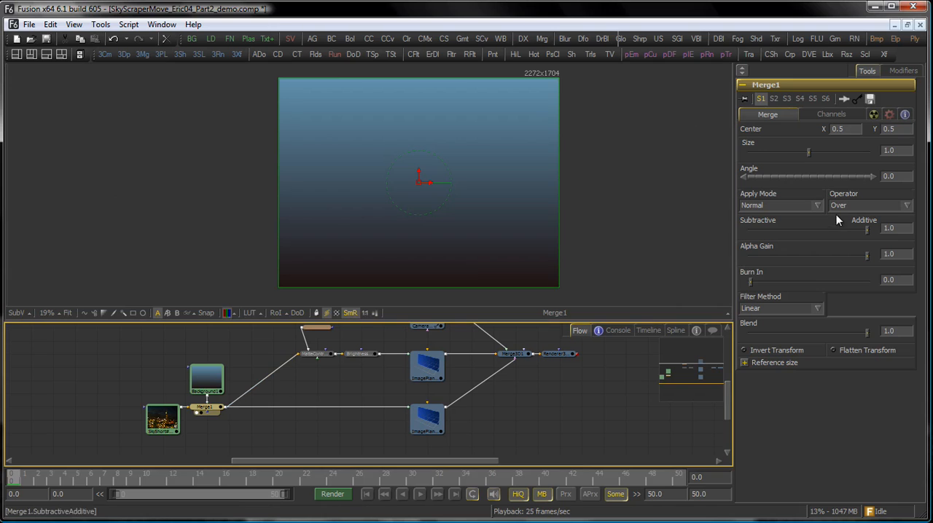
# - Set Merge1 to Overlay at about 0.64 blend and warm Background1's bottom colour toward orange
pyautogui.click(780, 204)
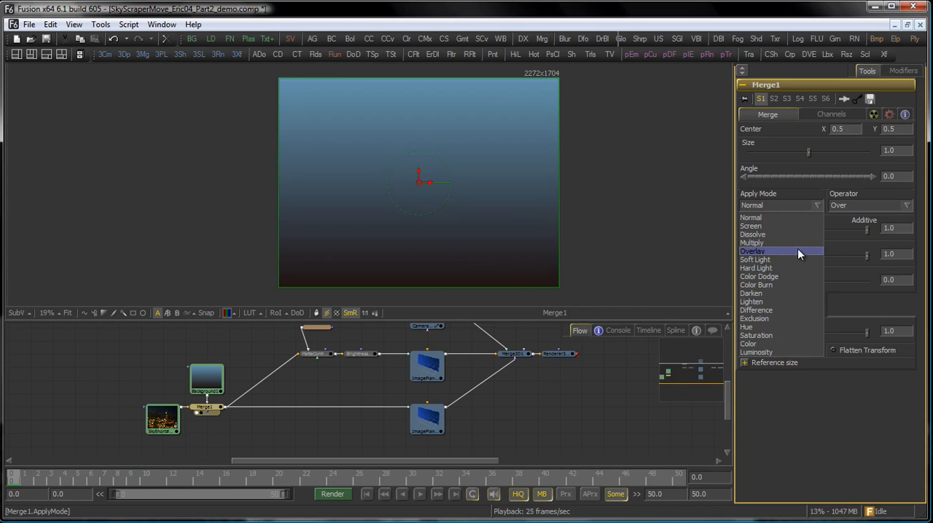
pyautogui.click(752, 251)
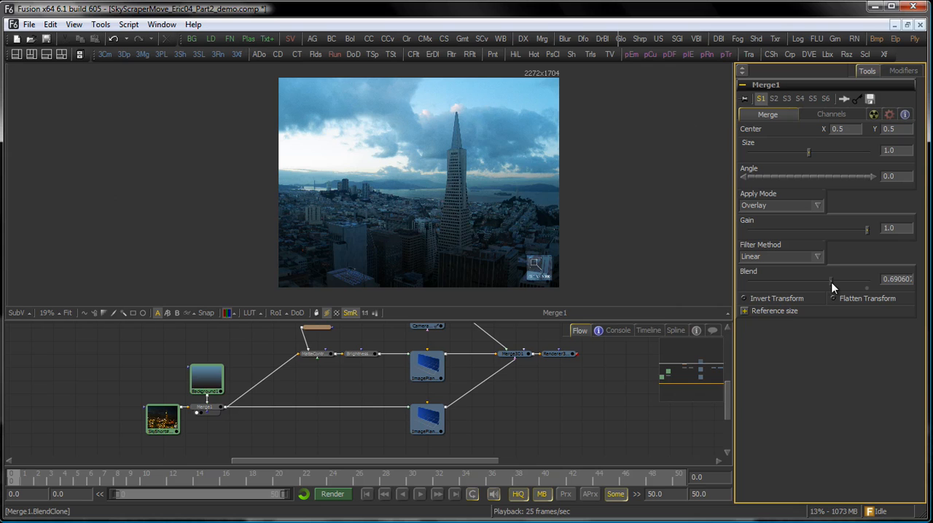
pyautogui.moveTo(845, 286); pyautogui.dragTo(795, 286)
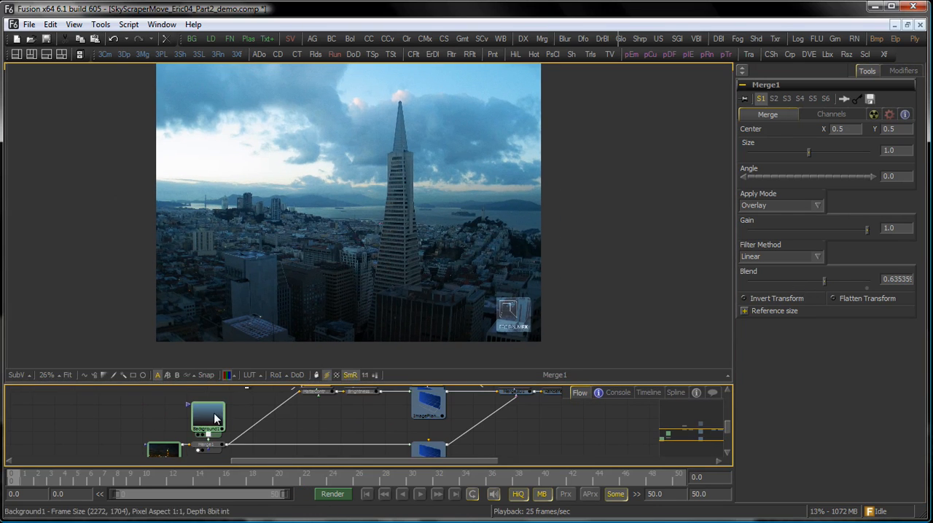
pyautogui.click(207, 419)
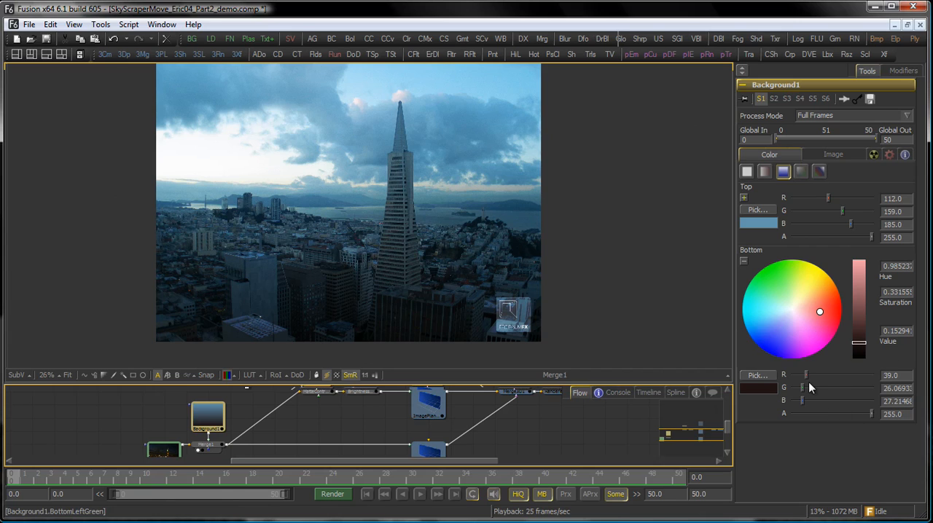
pyautogui.moveTo(819, 312); pyautogui.dragTo(830, 326)
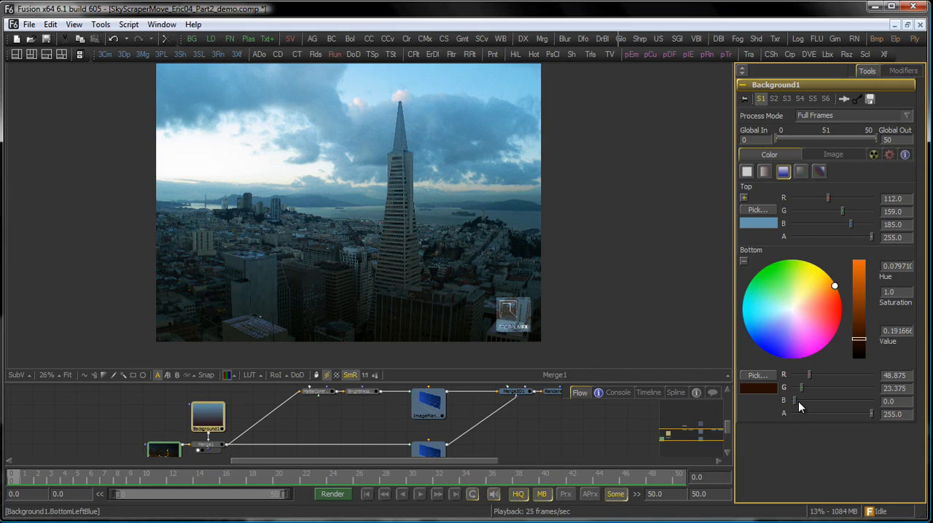
pyautogui.moveTo(520, 151)
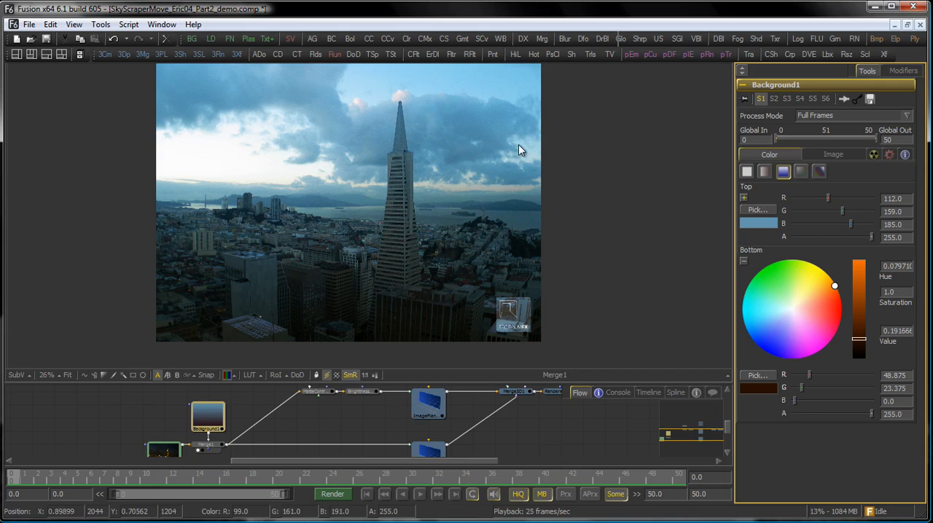
pyautogui.moveTo(501, 259)
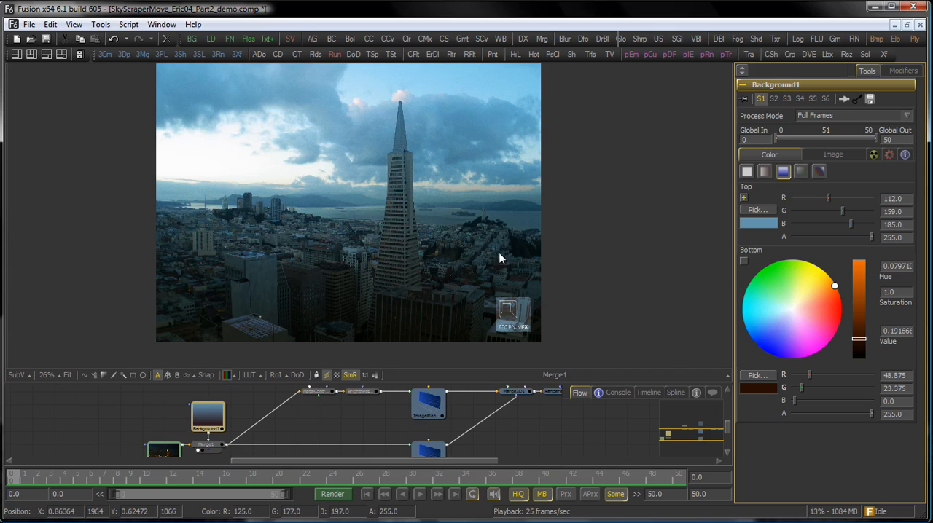
pyautogui.moveTo(459, 382)
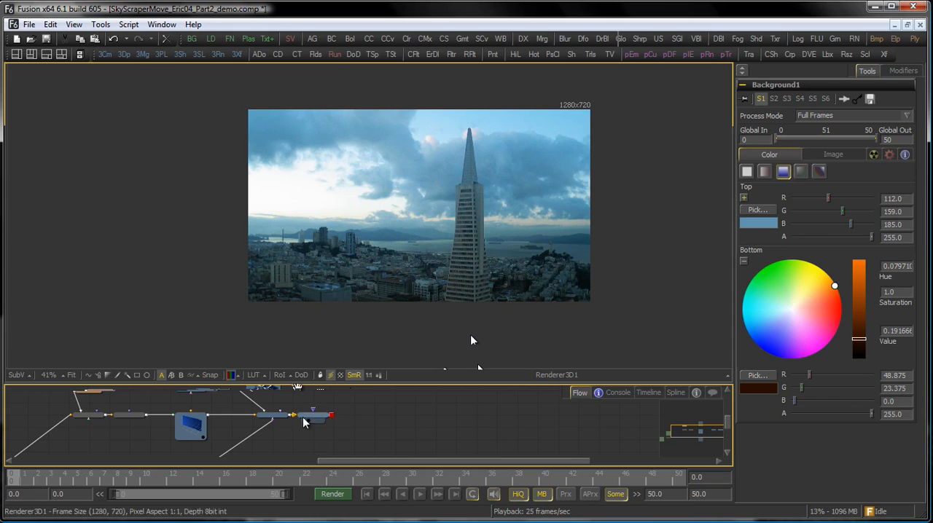
# - Add a Brightness Contrast tool after Renderer3D1 with Saturation lowered to 0.5
pyautogui.click(256, 419)
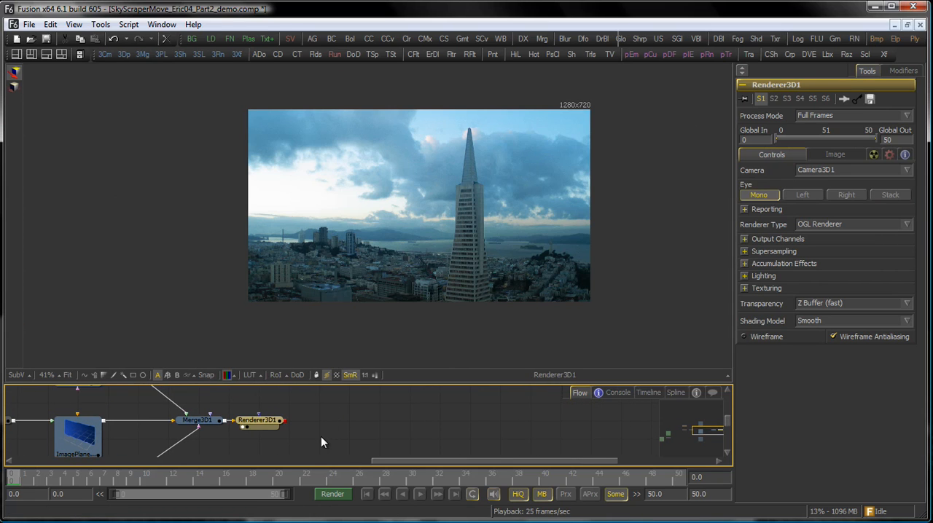
pyautogui.click(257, 420)
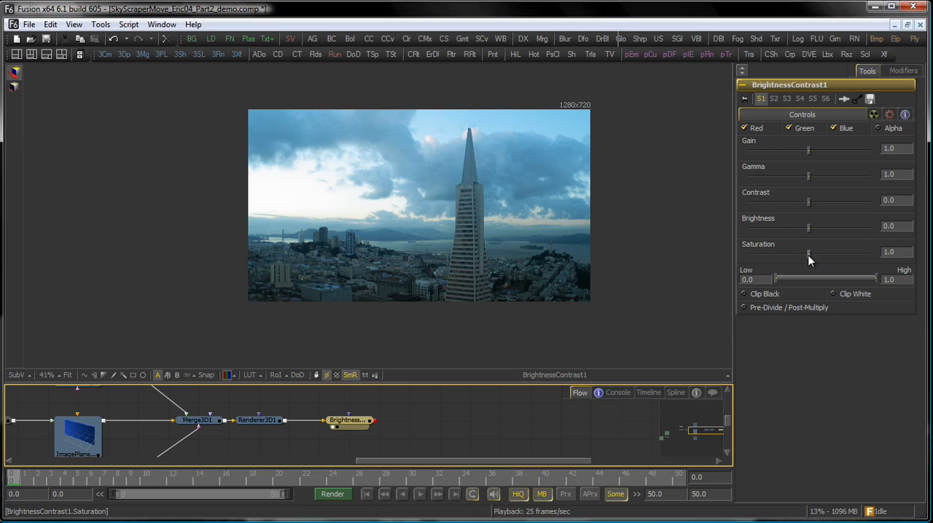
pyautogui.moveTo(808, 251); pyautogui.dragTo(777, 251)
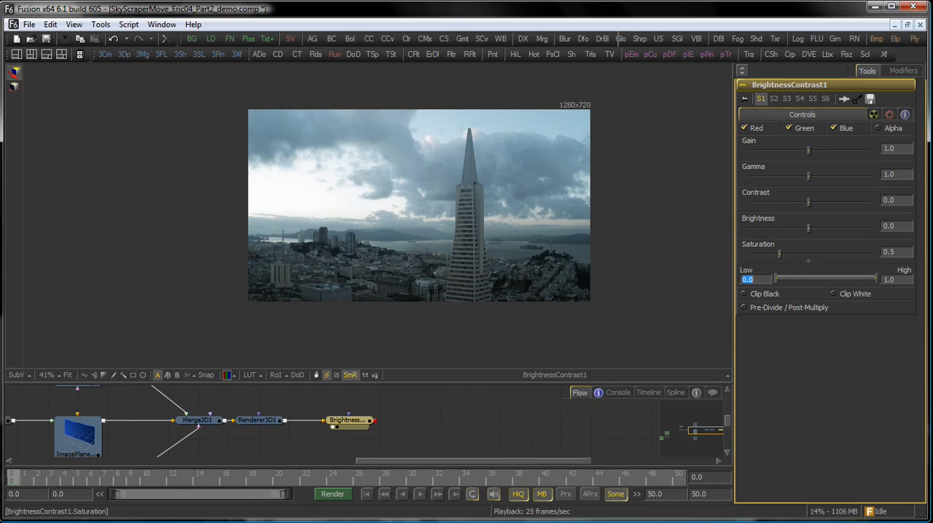
pyautogui.moveTo(416, 292)
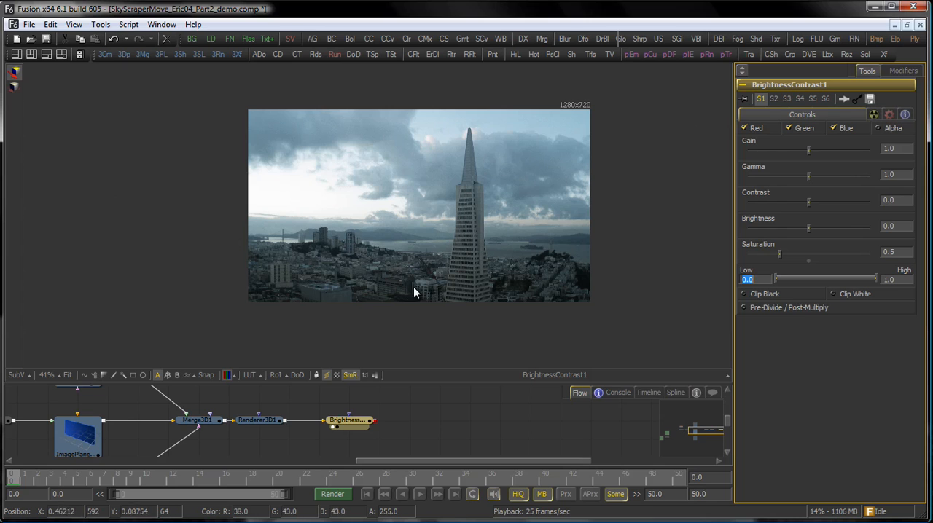
pyautogui.moveTo(432, 315)
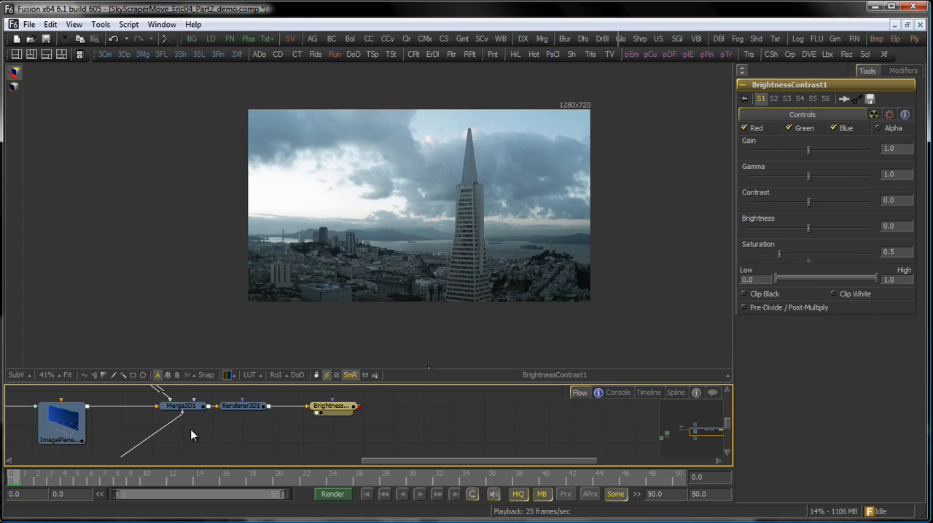
pyautogui.moveTo(108, 325)
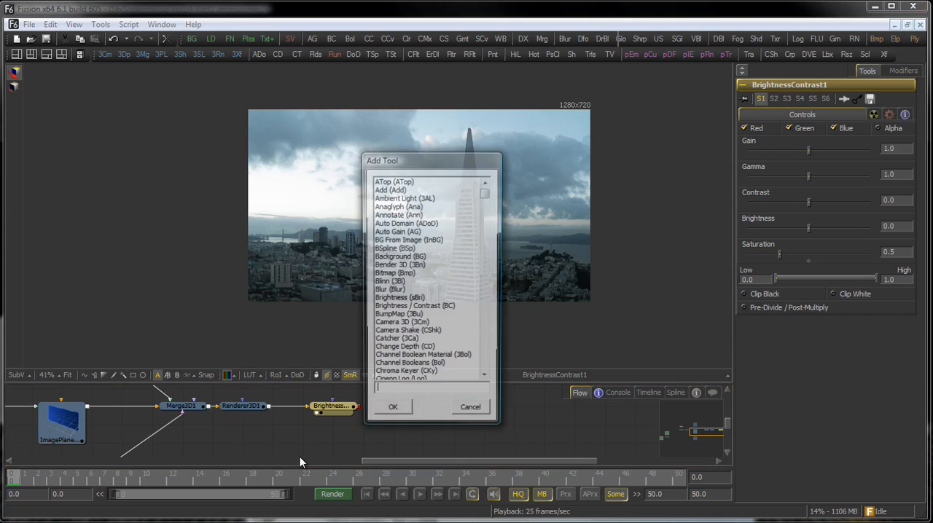
# - Add a Ranges tool via the 'range' search and view its matte in the right viewer
pyautogui.write('ran')
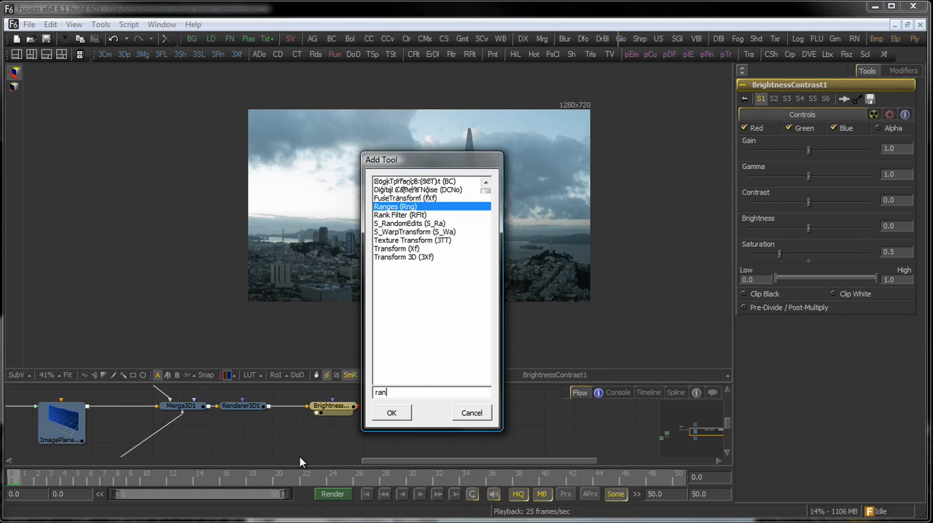
pyautogui.write('ge')
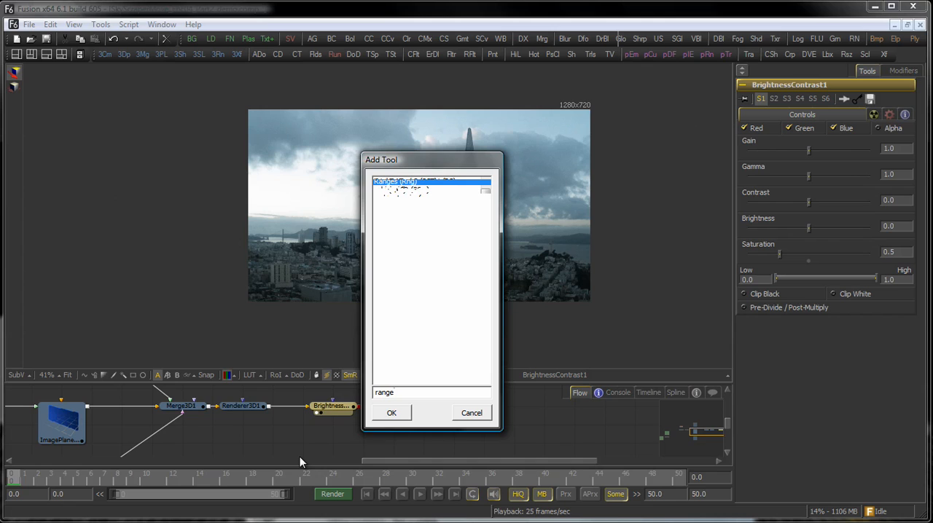
pyautogui.click(390, 413)
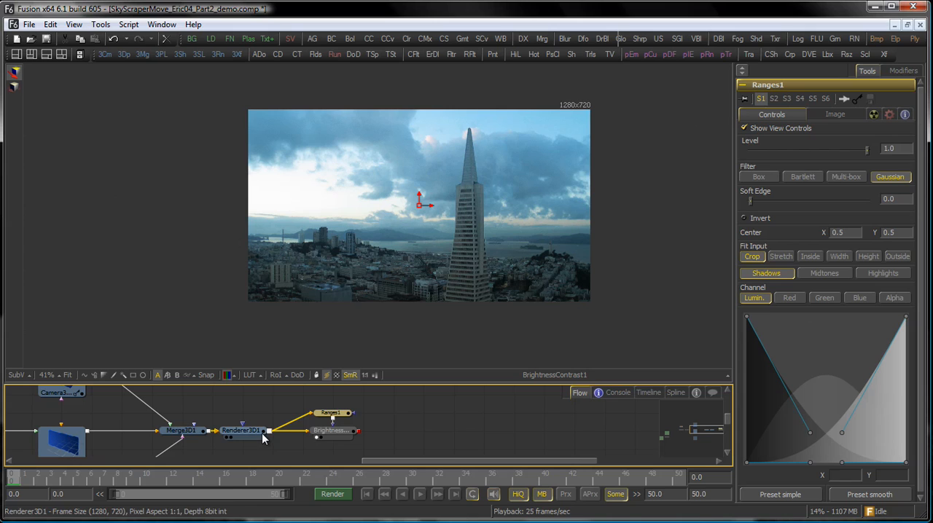
pyautogui.click(332, 414)
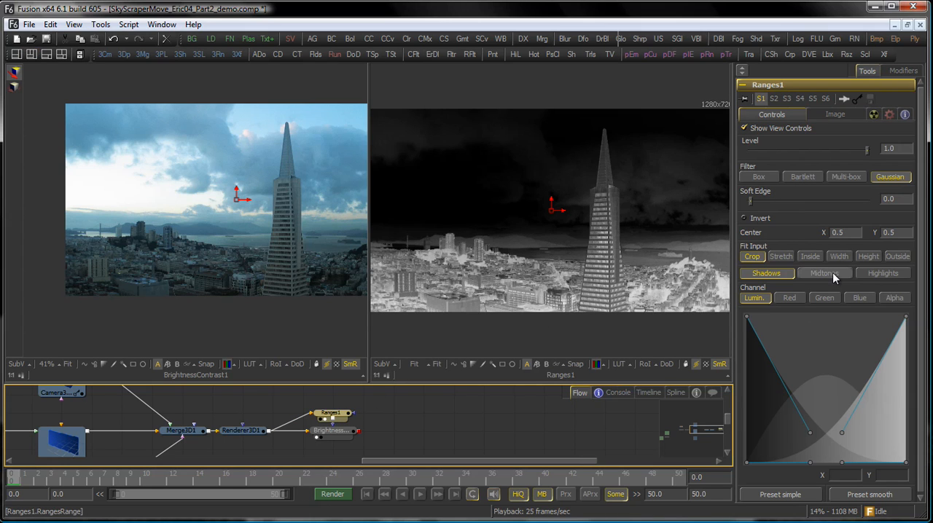
# - Set Ranges to isolate Midtones with the Simple linear preset, then view the image alone
pyautogui.click(825, 272)
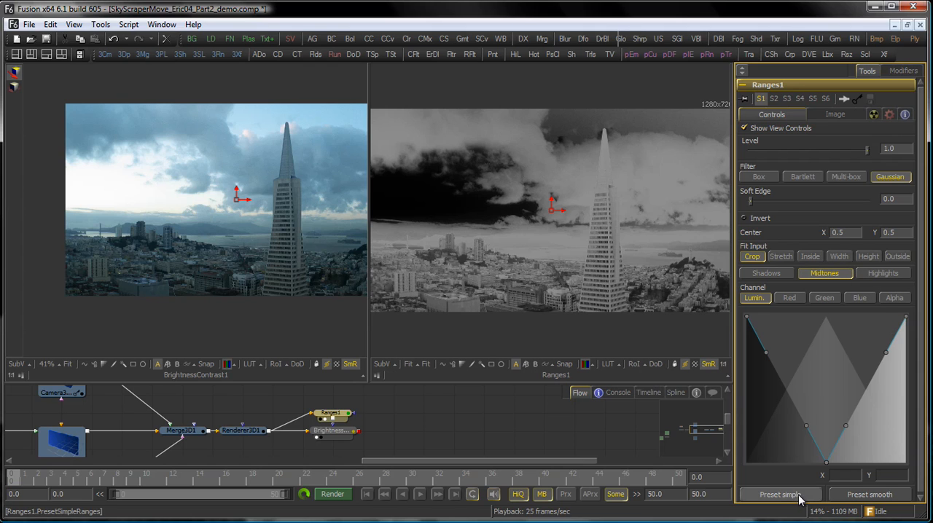
pyautogui.click(240, 430)
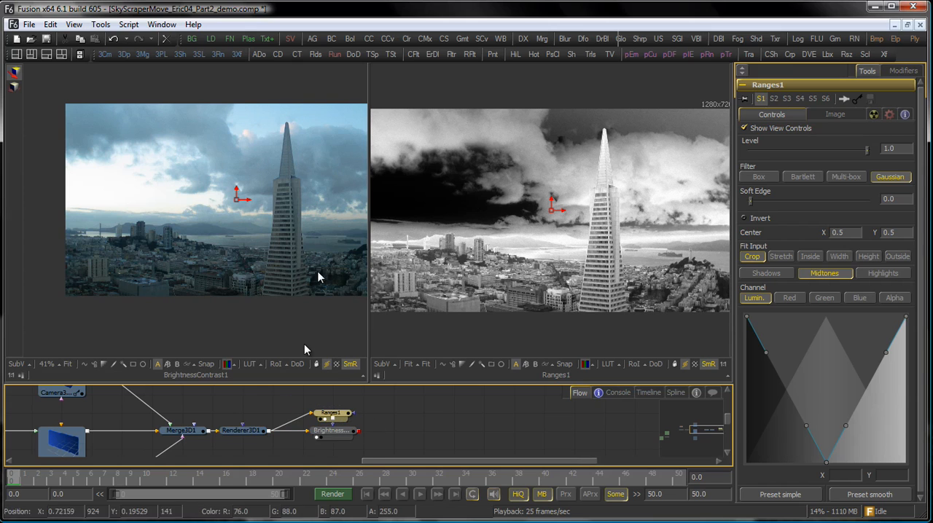
pyautogui.click(332, 426)
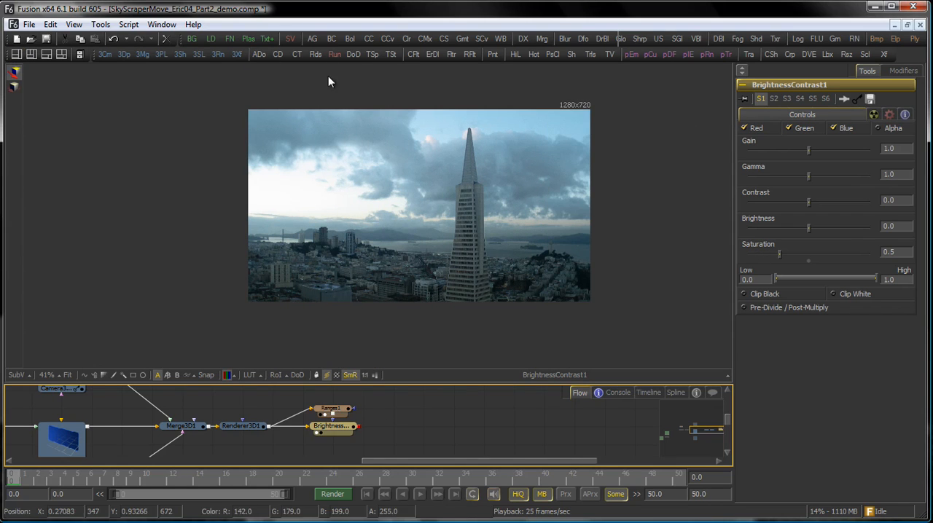
# - Add a ColorCorrector and raise the RGB gamma in Levels to brighten midtones
pyautogui.click(393, 426)
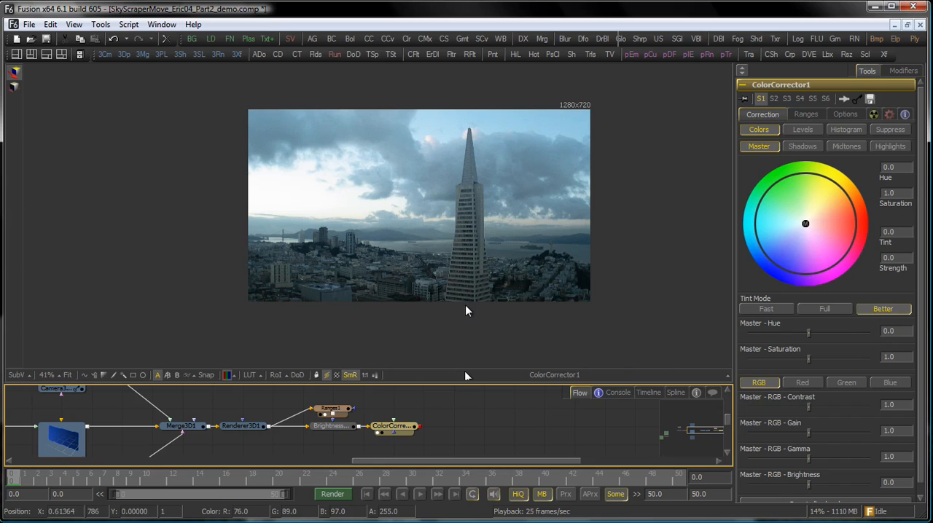
pyautogui.click(802, 128)
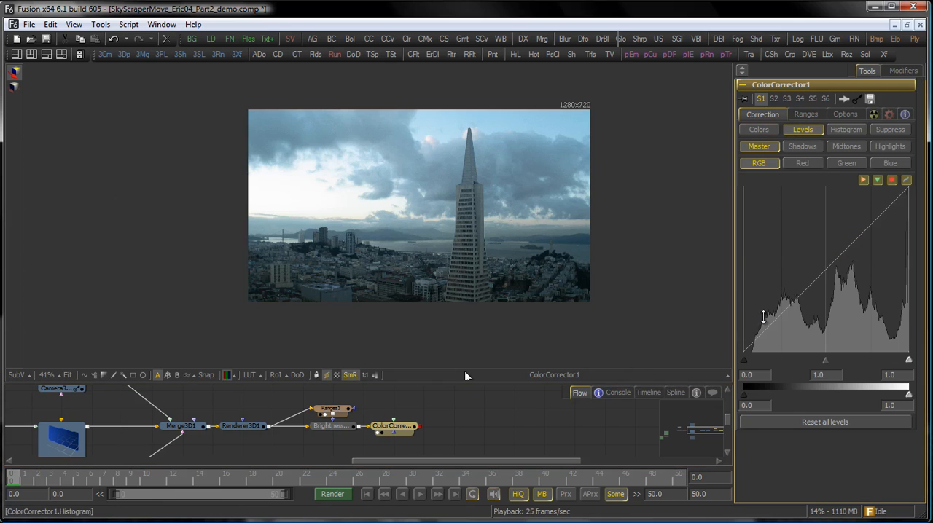
pyautogui.moveTo(749, 286)
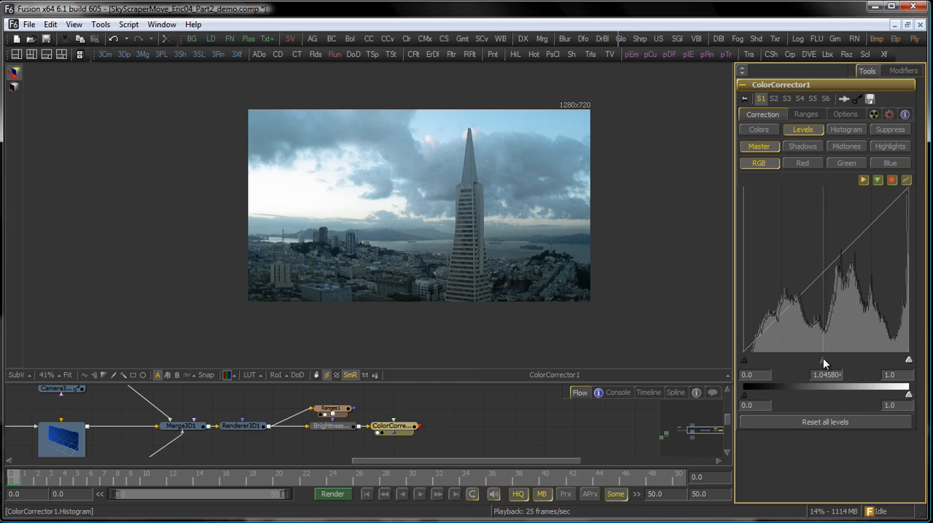
pyautogui.moveTo(828, 357); pyautogui.dragTo(819, 357)
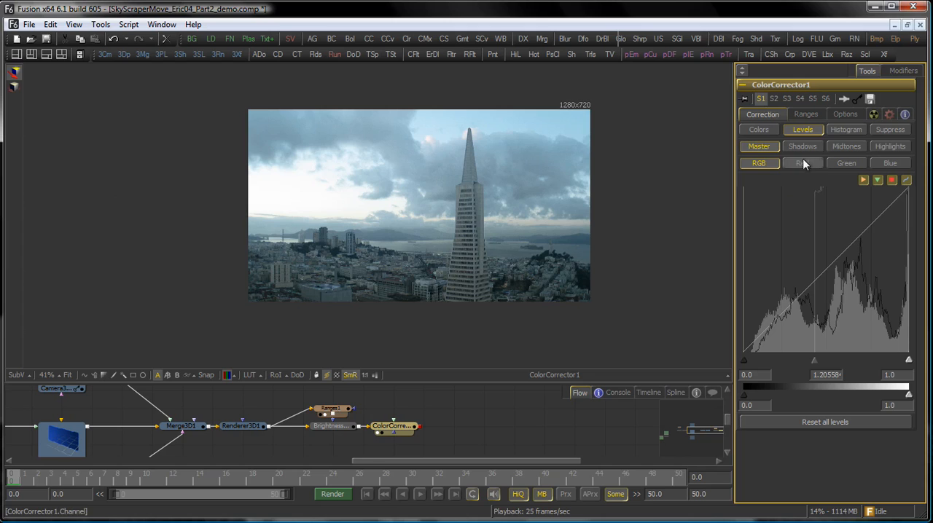
# - Lower the Red and Blue channel gamma for a cooler teal-blue look
pyautogui.click(801, 162)
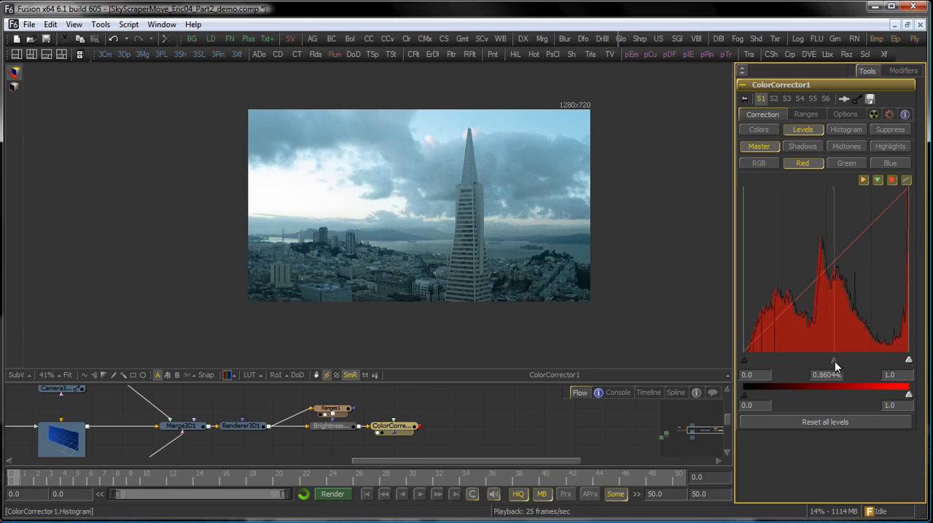
pyautogui.moveTo(834, 359); pyautogui.dragTo(834, 359)
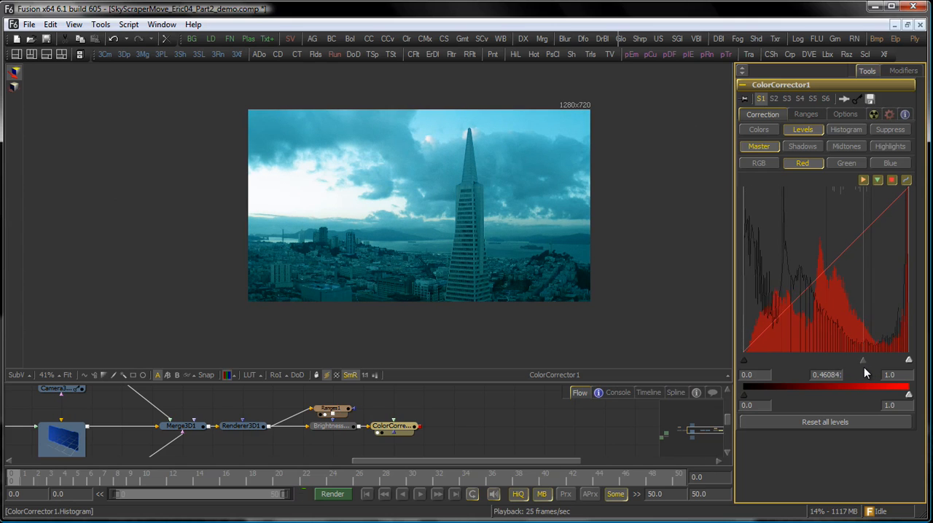
pyautogui.click(845, 162)
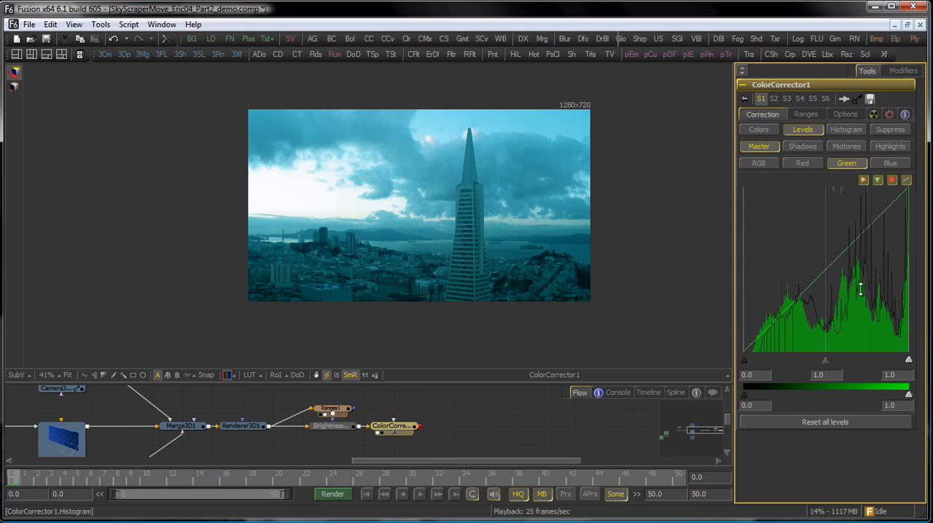
pyautogui.moveTo(843, 358)
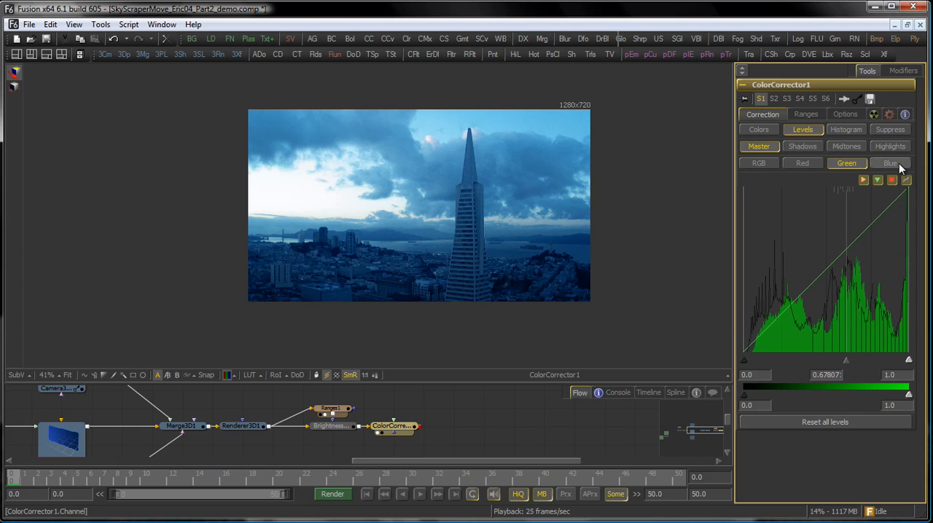
pyautogui.click(889, 162)
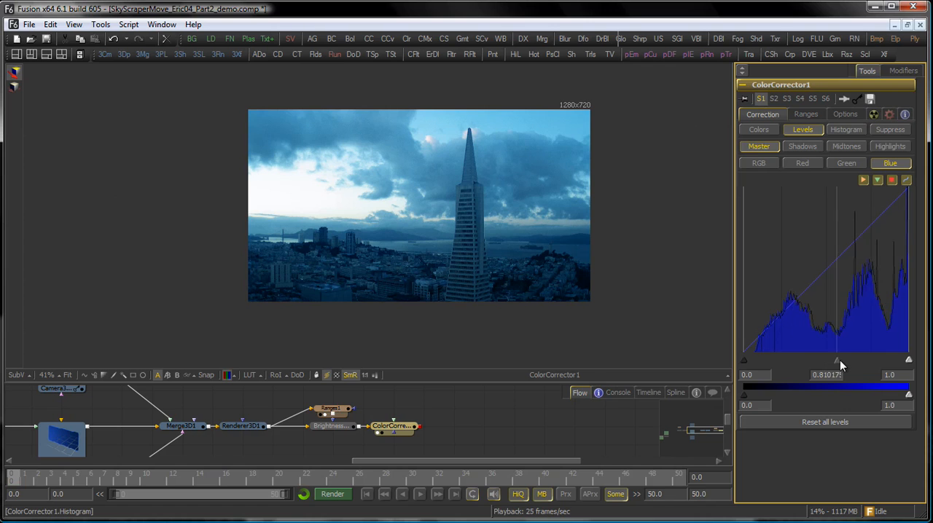
pyautogui.moveTo(837, 361); pyautogui.dragTo(845, 362)
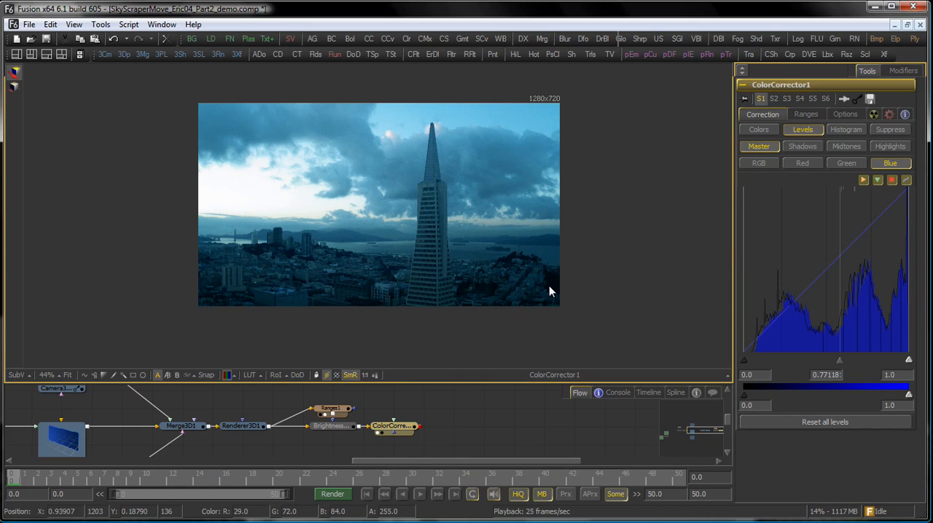
pyautogui.click(393, 426)
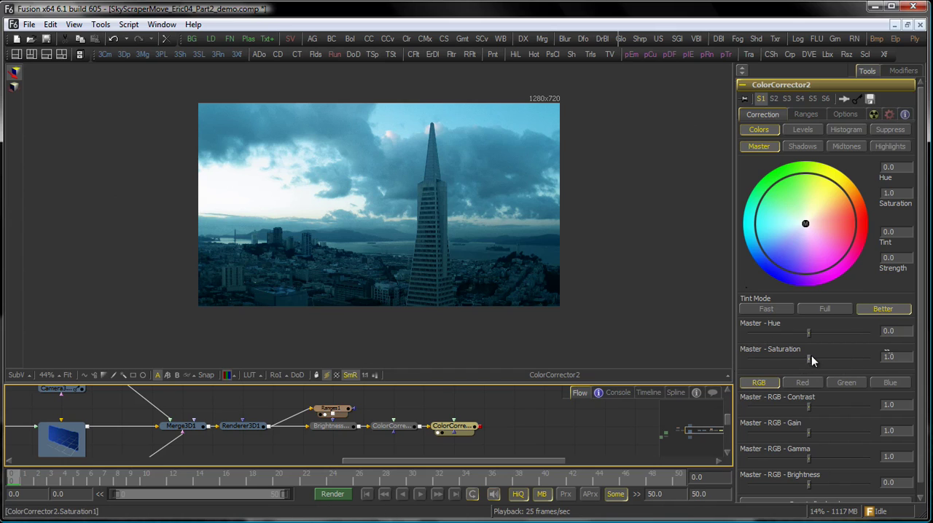
# - Lower ColorCorrector2's Master Saturation on the Colors tab
pyautogui.moveTo(813, 357); pyautogui.dragTo(793, 368)
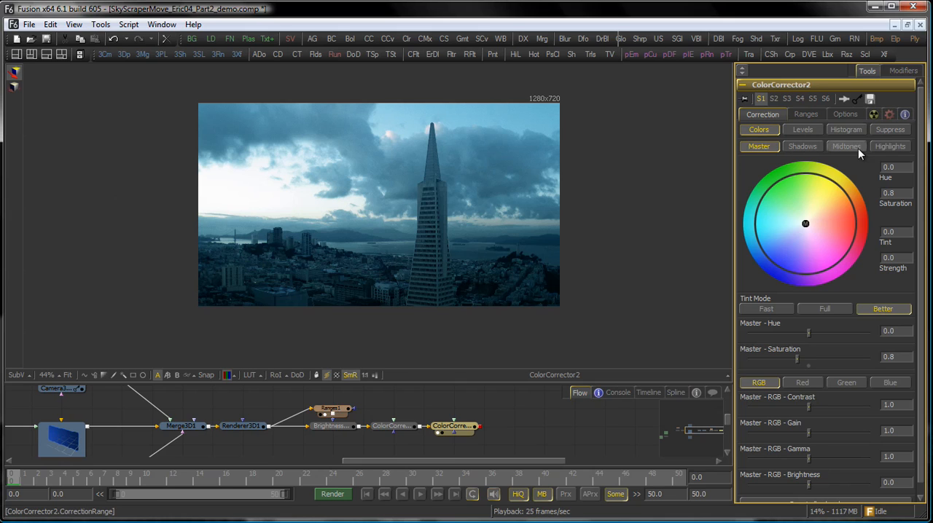
# - Tint ColorCorrector2's midtones slightly on the colour wheel and raise their gain to 1.4
pyautogui.click(845, 145)
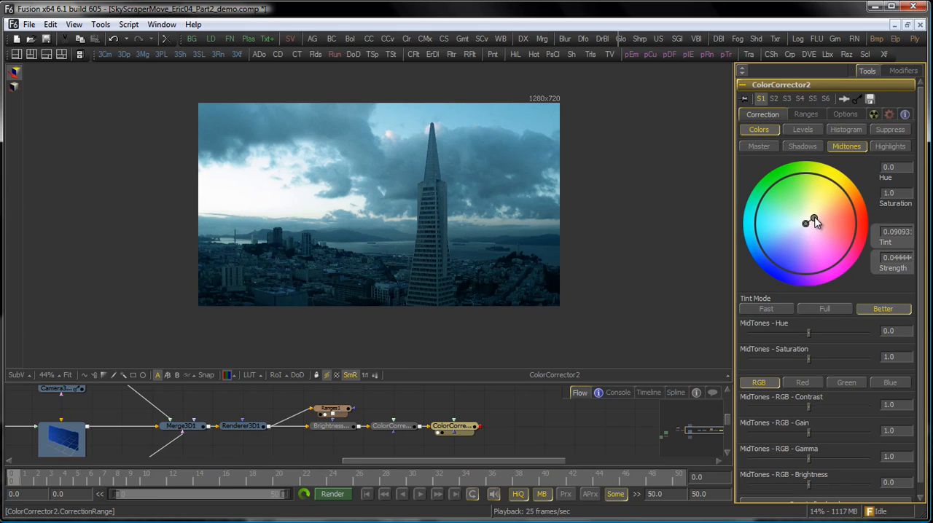
pyautogui.moveTo(805, 221); pyautogui.dragTo(816, 222)
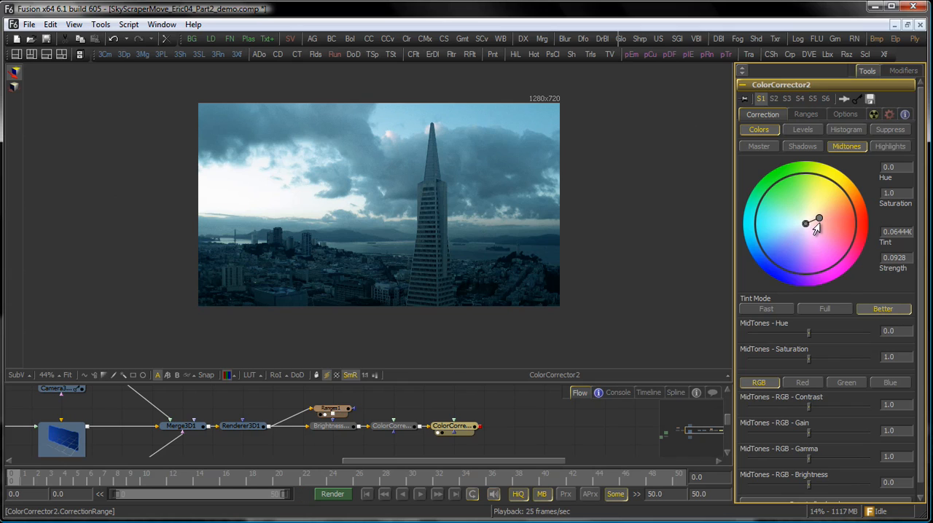
pyautogui.moveTo(819, 199)
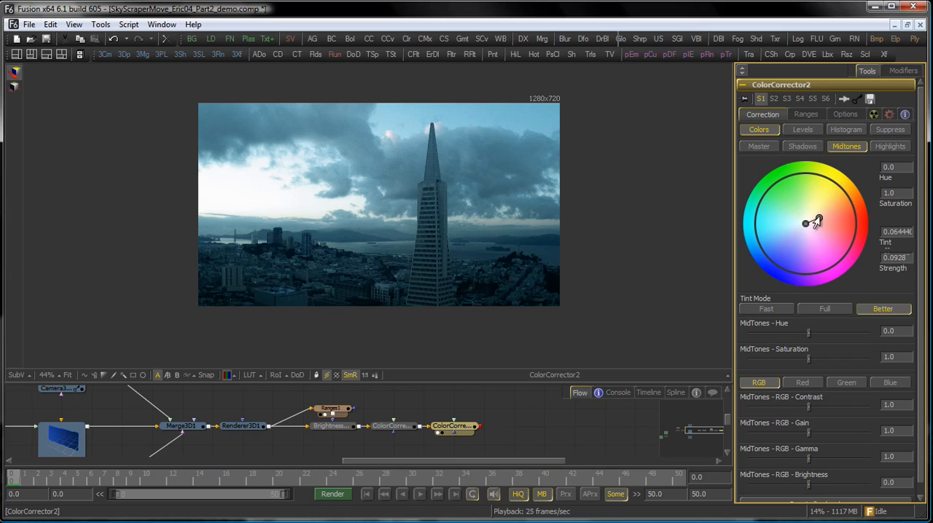
pyautogui.moveTo(804, 224); pyautogui.dragTo(819, 217)
pyautogui.write('1.4')
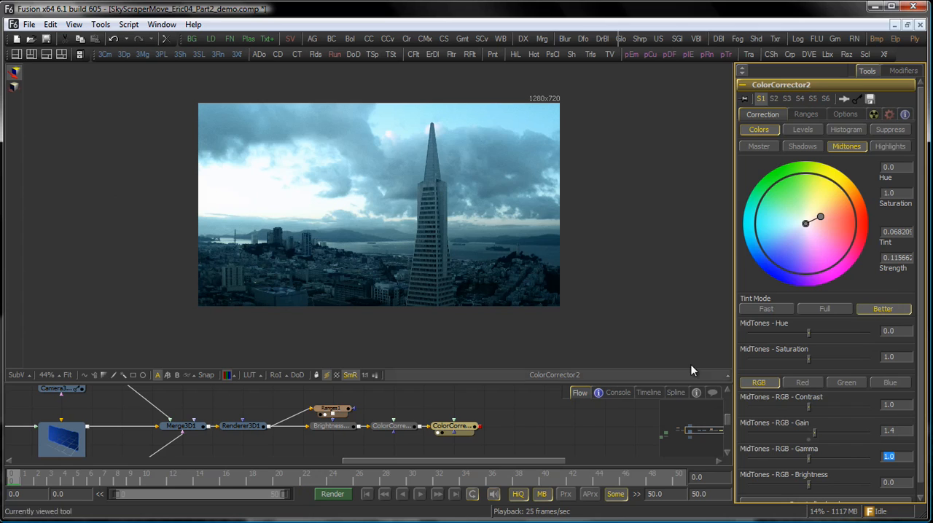
pyautogui.click(889, 146)
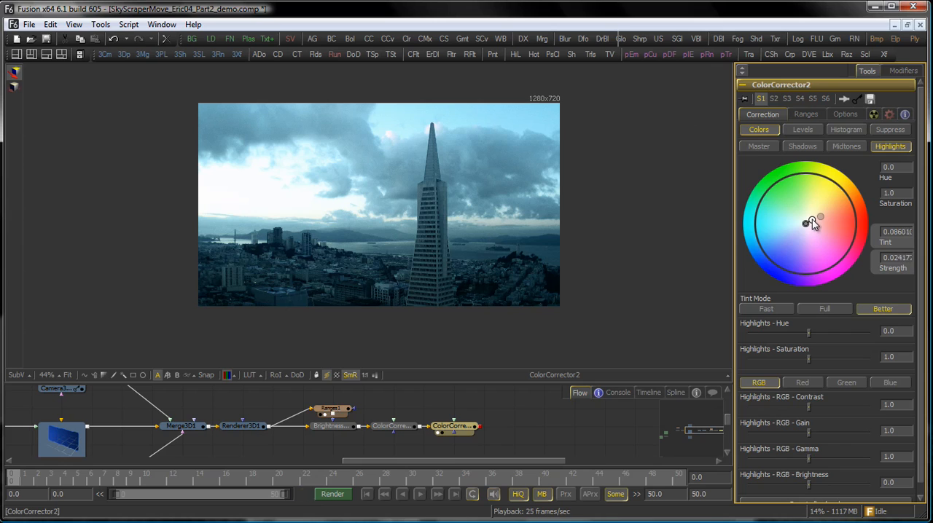
# - Tint the highlights on ColorCorrector2's colour wheel and strengthen it to about 0.33
pyautogui.moveTo(804, 225); pyautogui.dragTo(821, 210)
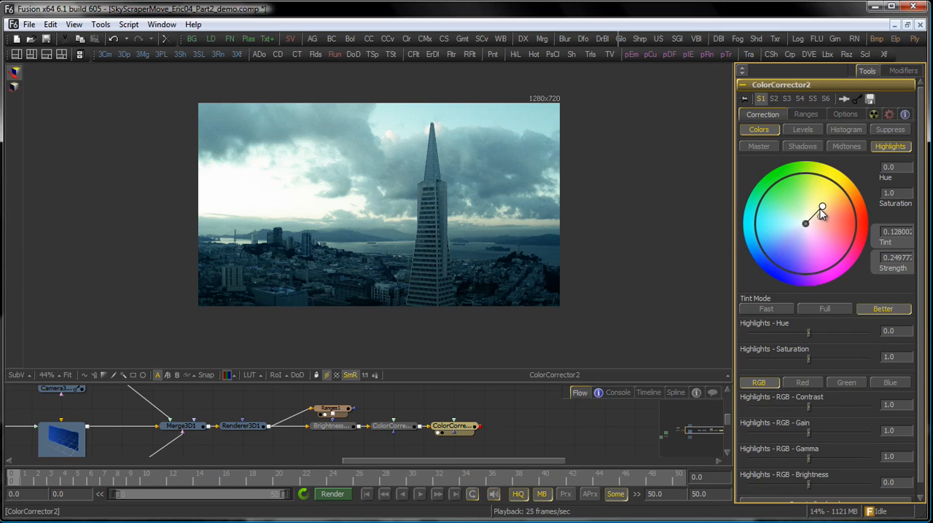
pyautogui.moveTo(822, 210); pyautogui.dragTo(804, 221)
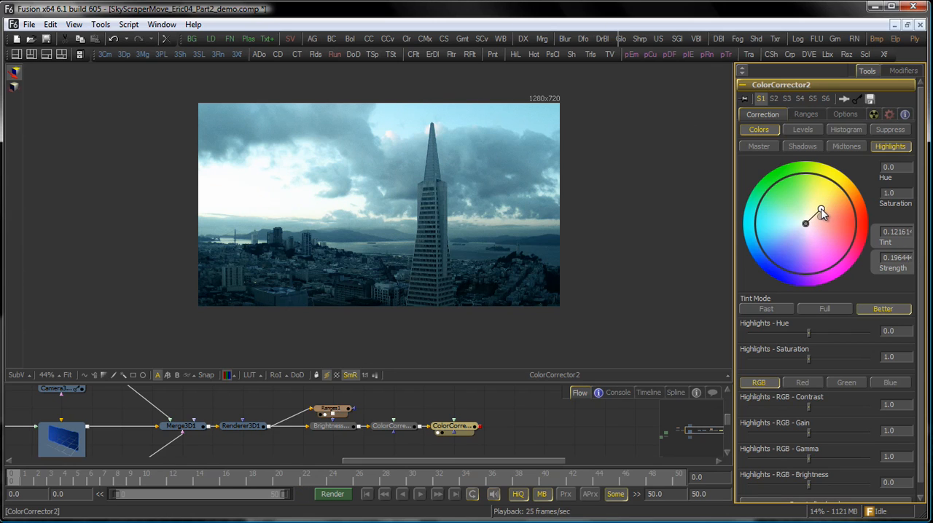
pyautogui.moveTo(805, 225); pyautogui.dragTo(824, 212)
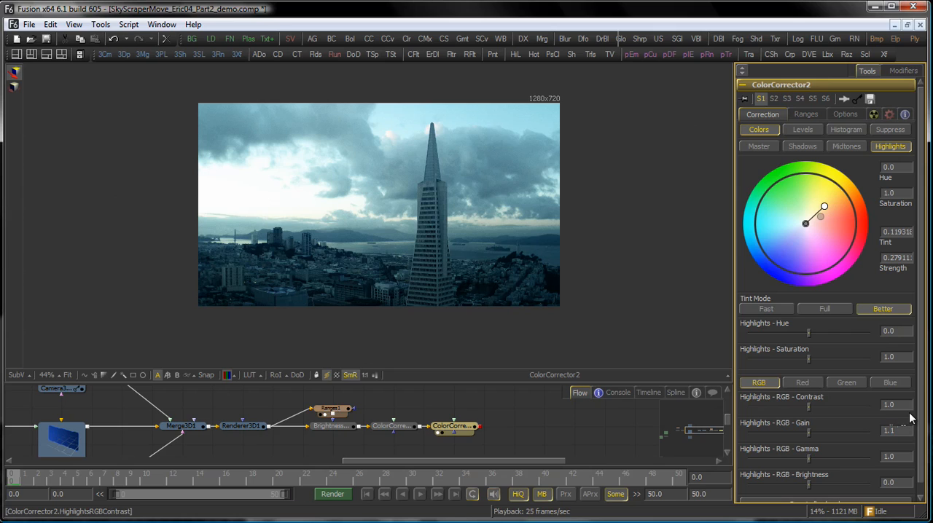
pyautogui.moveTo(823, 207); pyautogui.dragTo(828, 207)
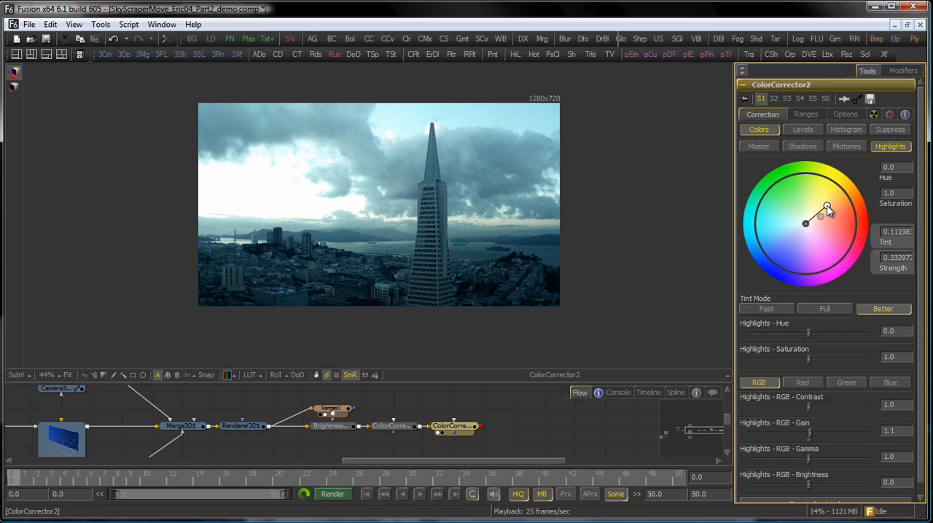
pyautogui.moveTo(828, 207); pyautogui.dragTo(828, 212)
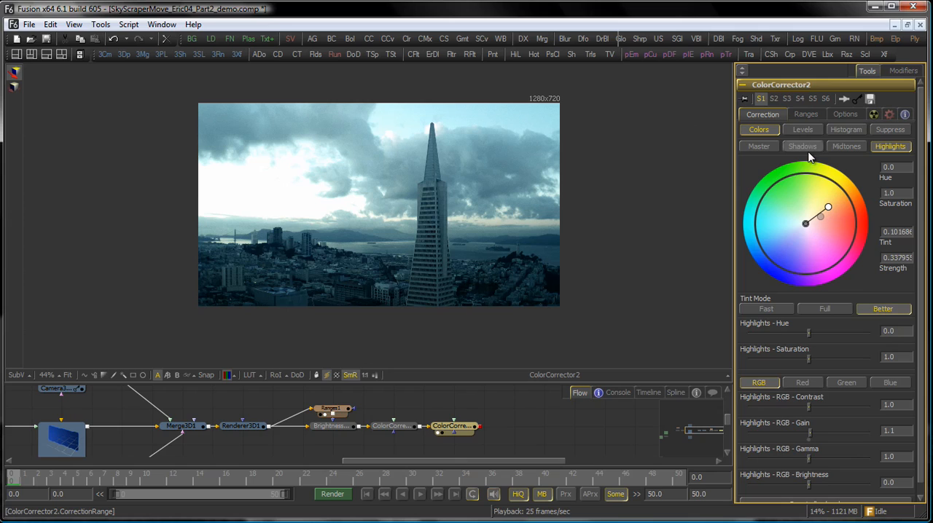
# - Tint the shadows at 0.27 strength and the midtones near 0.33
pyautogui.click(801, 146)
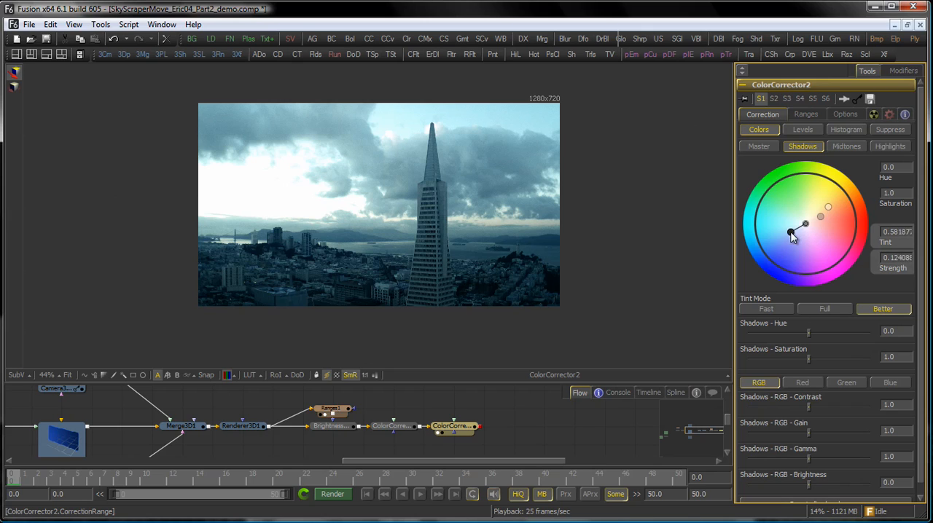
pyautogui.moveTo(793, 236); pyautogui.dragTo(799, 243)
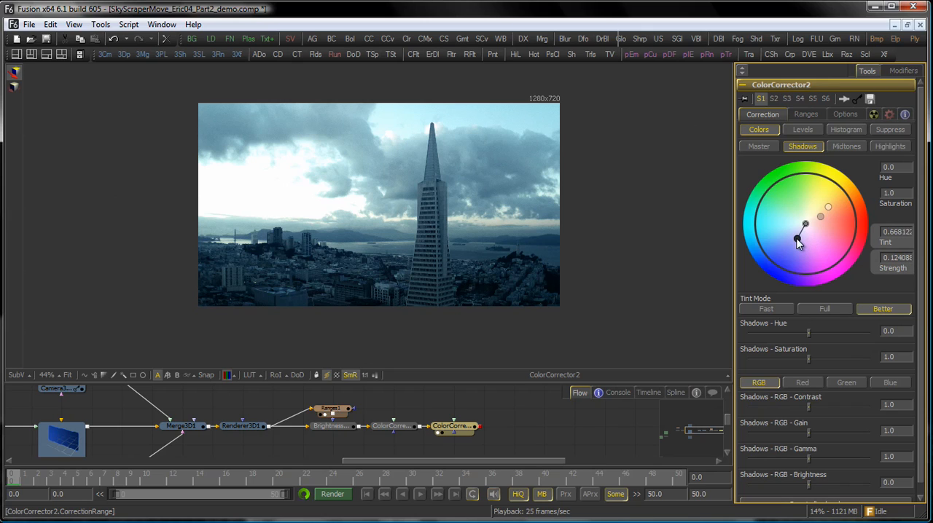
pyautogui.click(845, 146)
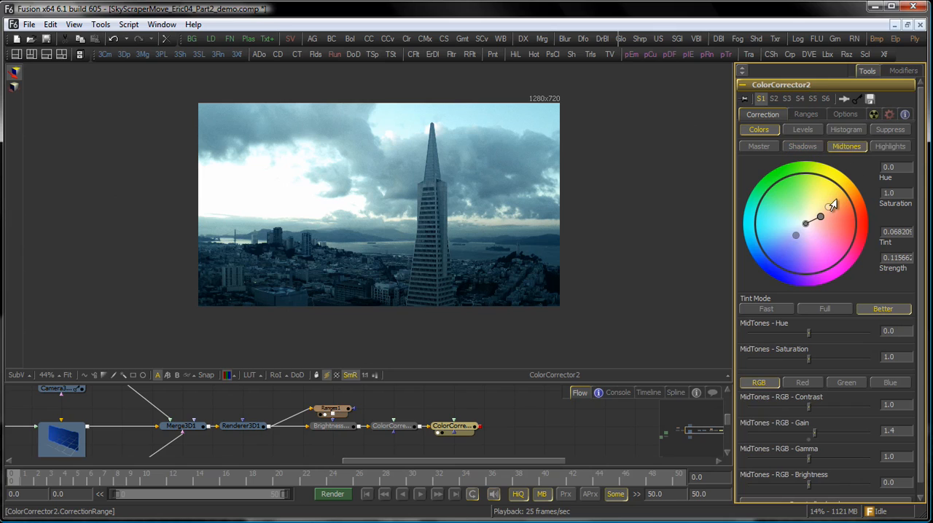
pyautogui.moveTo(819, 217); pyautogui.dragTo(828, 212)
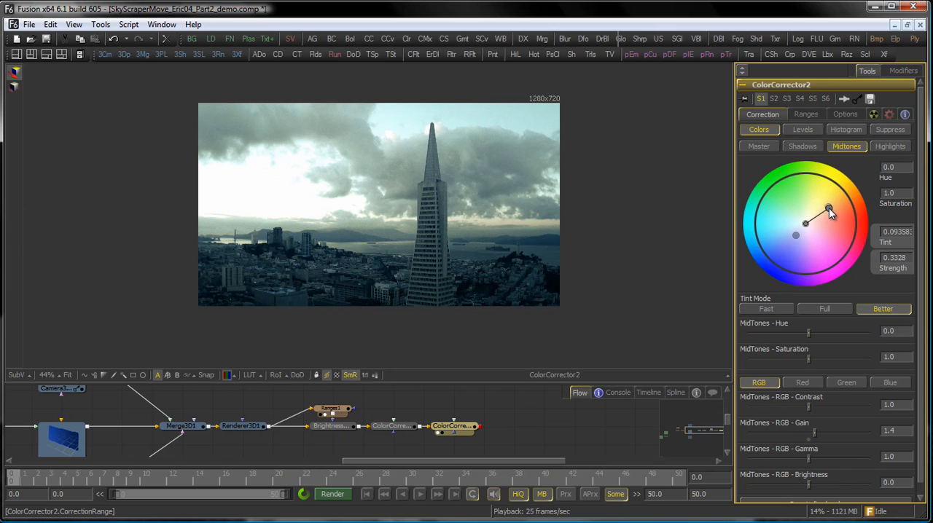
pyautogui.moveTo(828, 207); pyautogui.dragTo(828, 211)
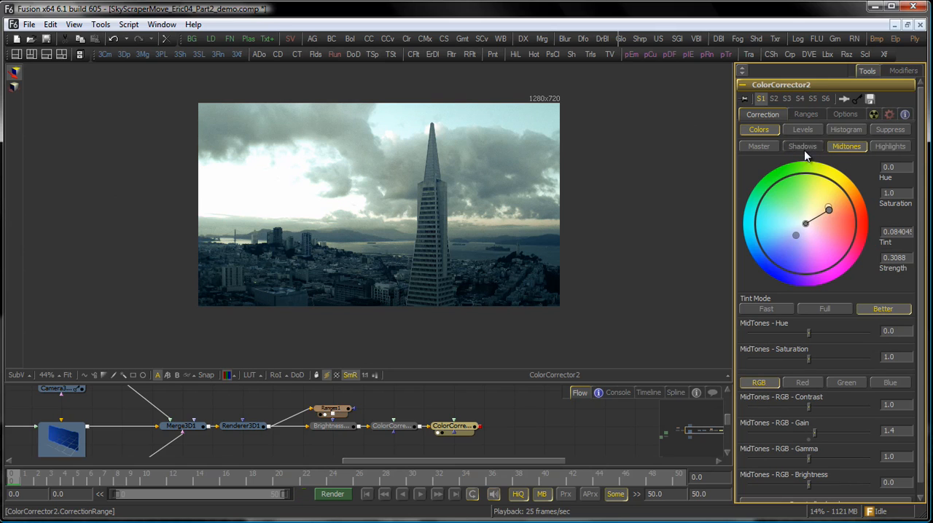
pyautogui.click(801, 145)
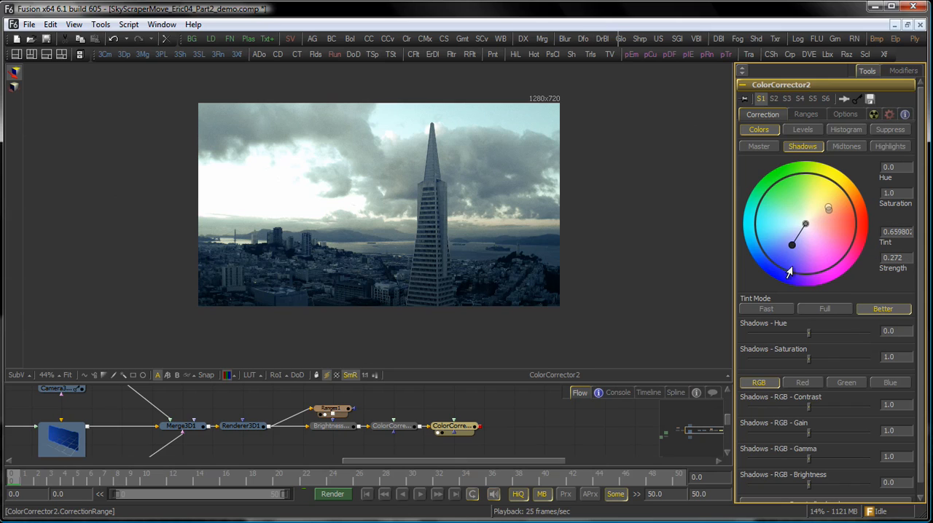
pyautogui.moveTo(417, 226)
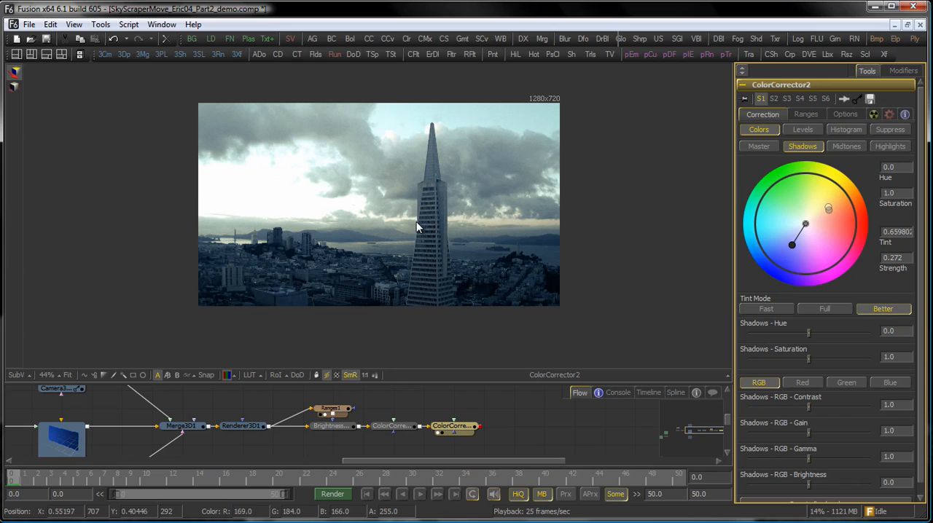
pyautogui.moveTo(810, 396)
pyautogui.write('glow')
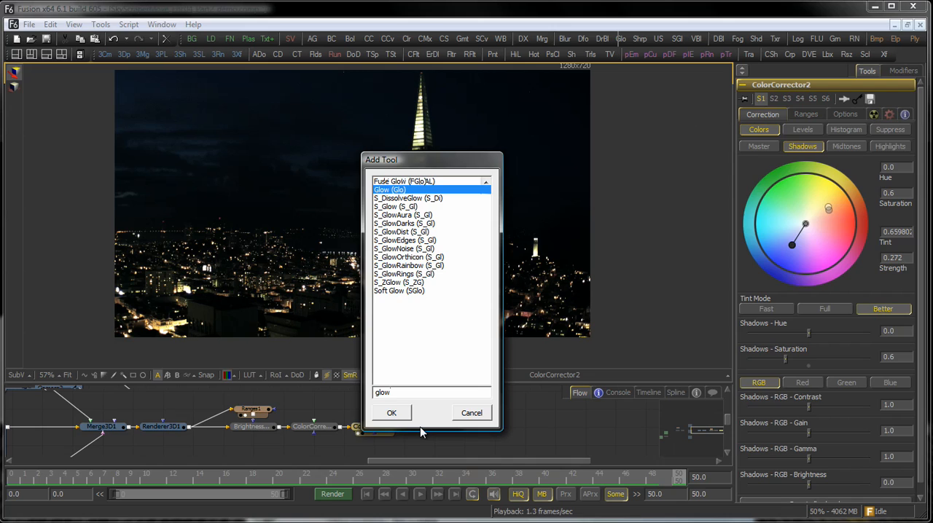
# - Add a Glow node after the second Color Corrector to bloom the city lights
pyautogui.click(391, 412)
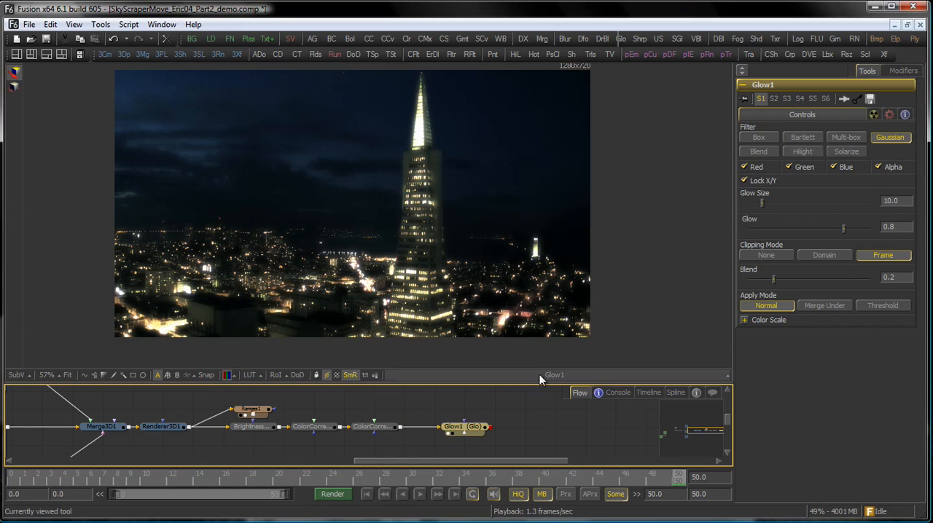
pyautogui.moveTo(473, 259)
pyautogui.write('rang')
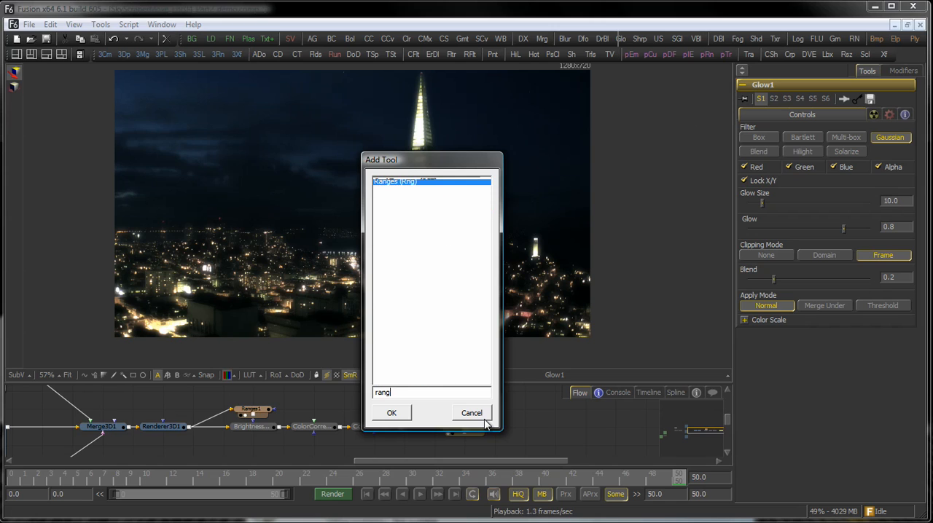
# - Add a Ranges mask with Gaussian filtering feeding Glow1's mask input
pyautogui.click(391, 412)
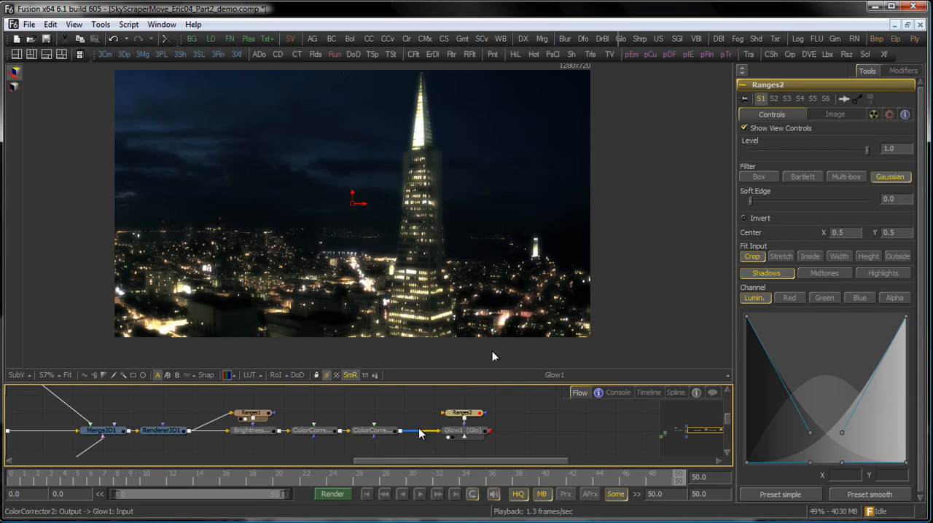
pyautogui.click(464, 431)
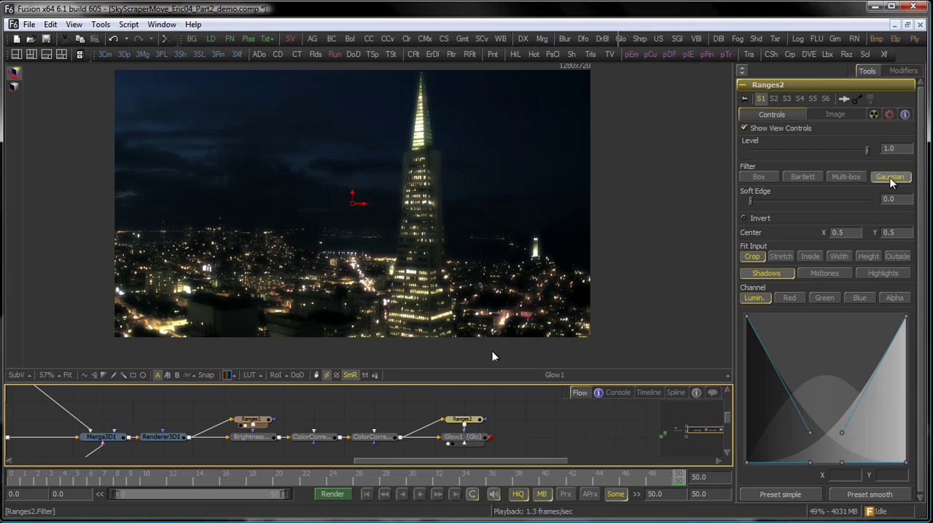
pyautogui.click(884, 273)
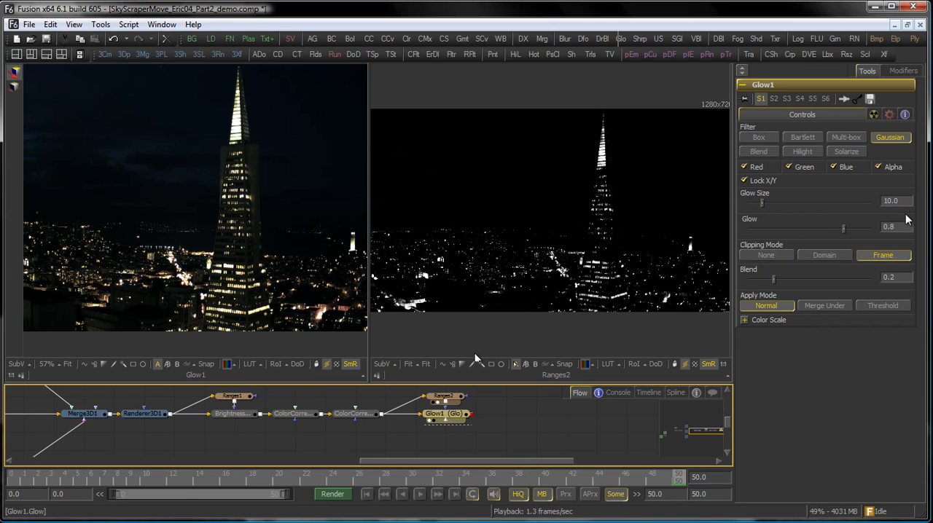
pyautogui.moveTo(904, 239)
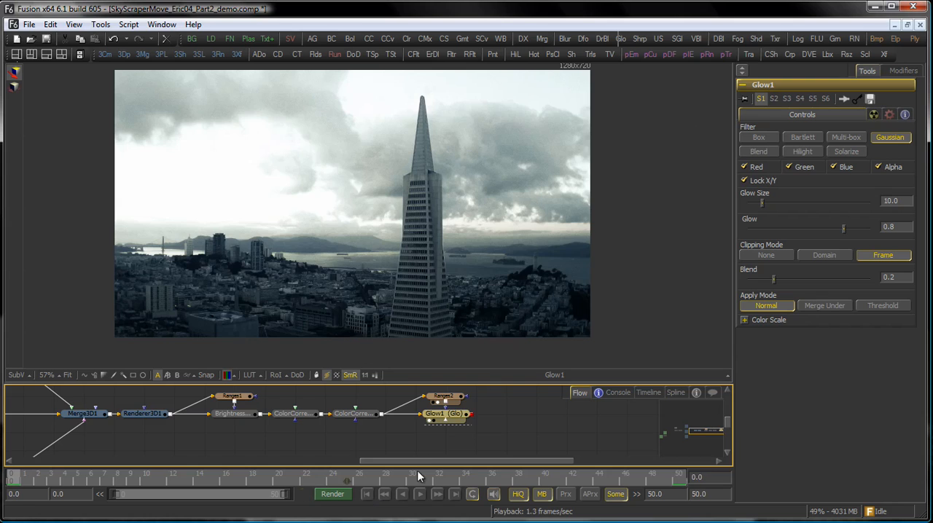
# - Key the Glow blend at 0 on the first frame of the time-lapse
pyautogui.click(352, 414)
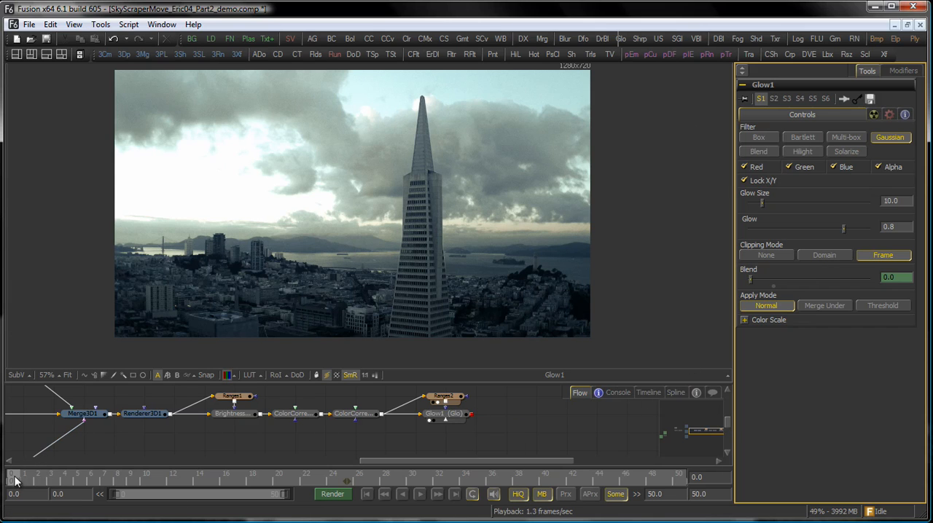
pyautogui.click(117, 494)
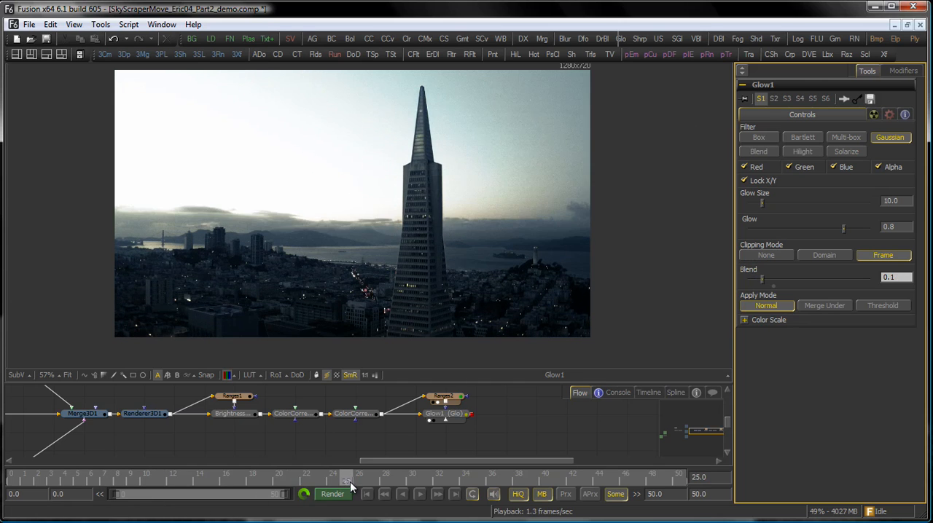
# - Scrub through later frames to preview the glow ramping up to about 0.1
pyautogui.click(215, 481)
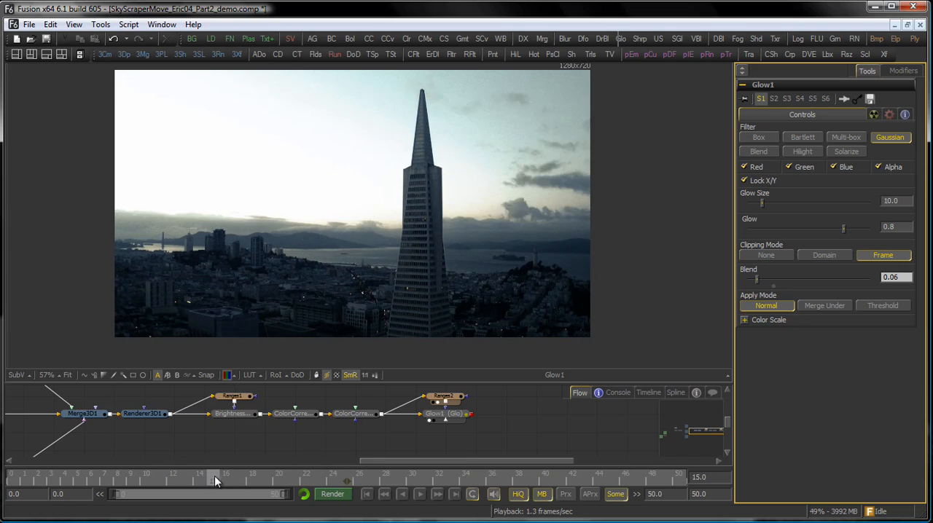
pyautogui.moveTo(211, 478); pyautogui.dragTo(358, 478)
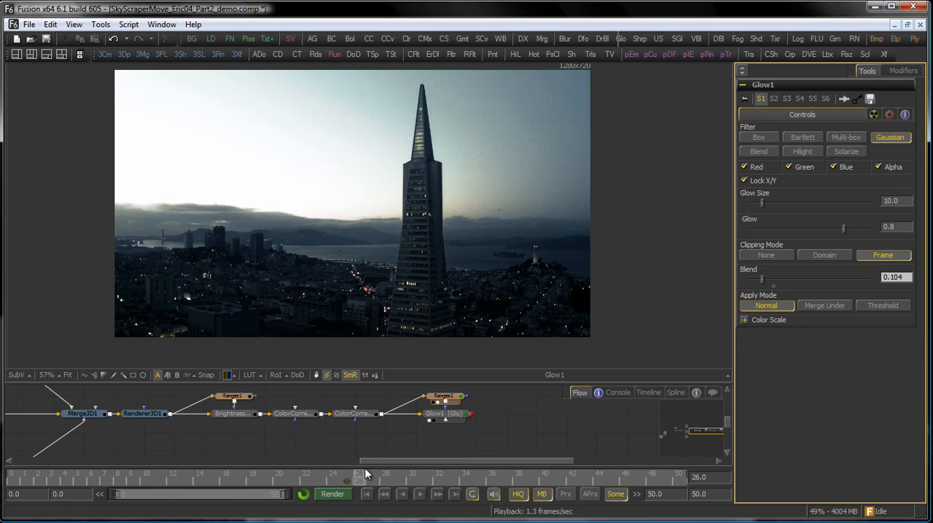
pyautogui.click(294, 481)
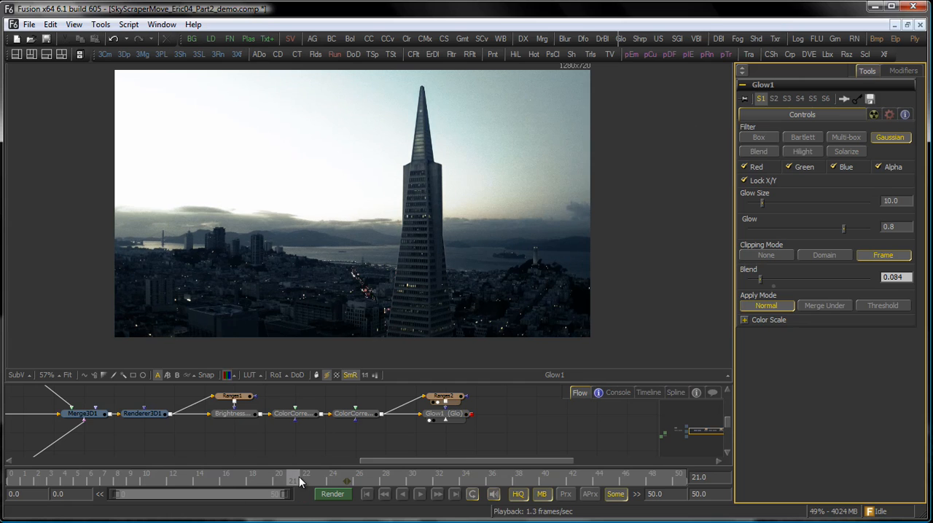
pyautogui.moveTo(298, 481); pyautogui.dragTo(358, 481)
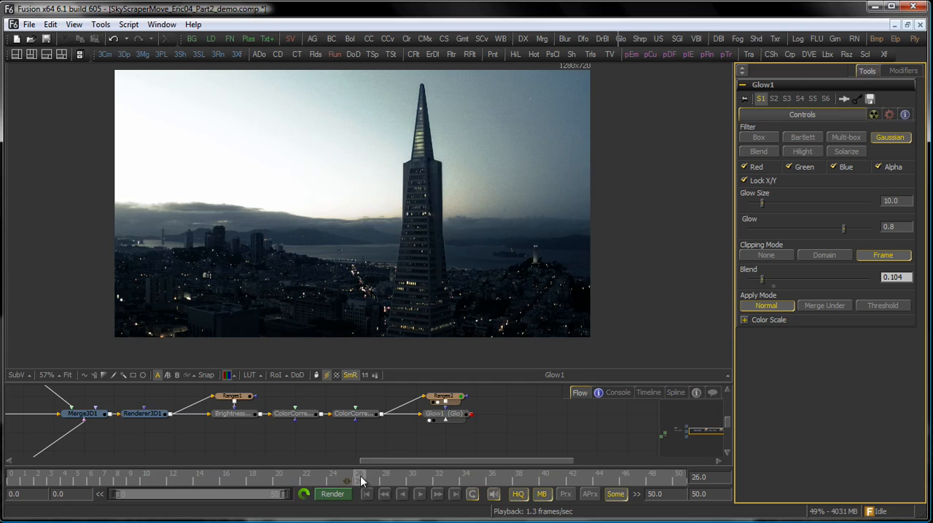
pyautogui.click(317, 479)
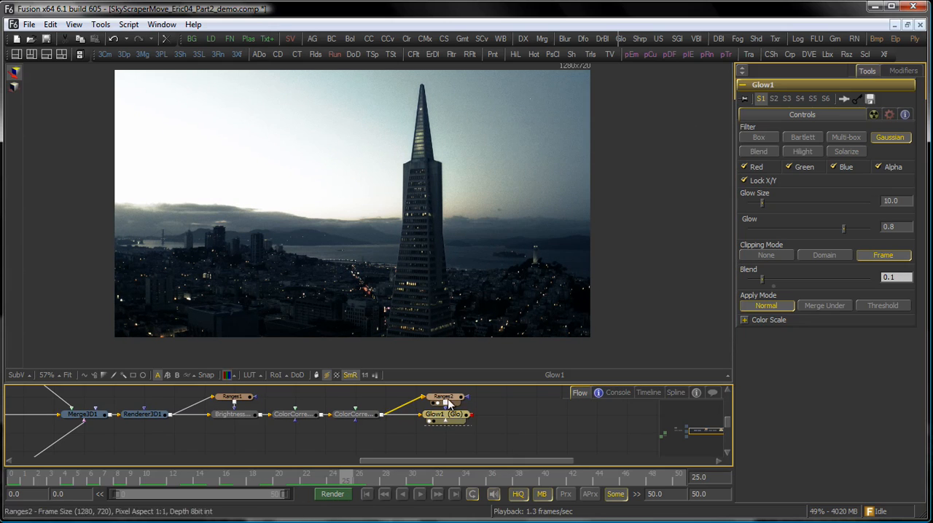
# - Reshape Glow1's Blend curve in the Spline editor so the ramp starts near frame 25
pyautogui.click(675, 392)
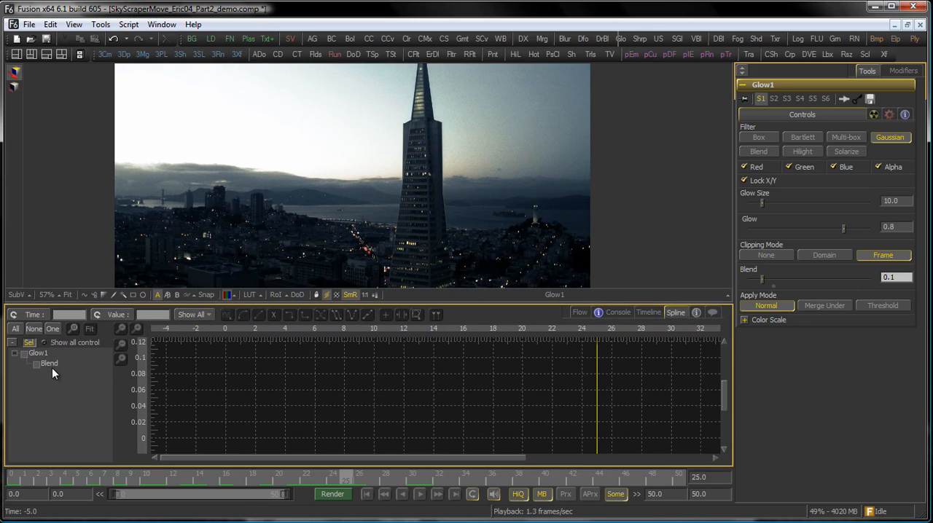
pyautogui.click(35, 364)
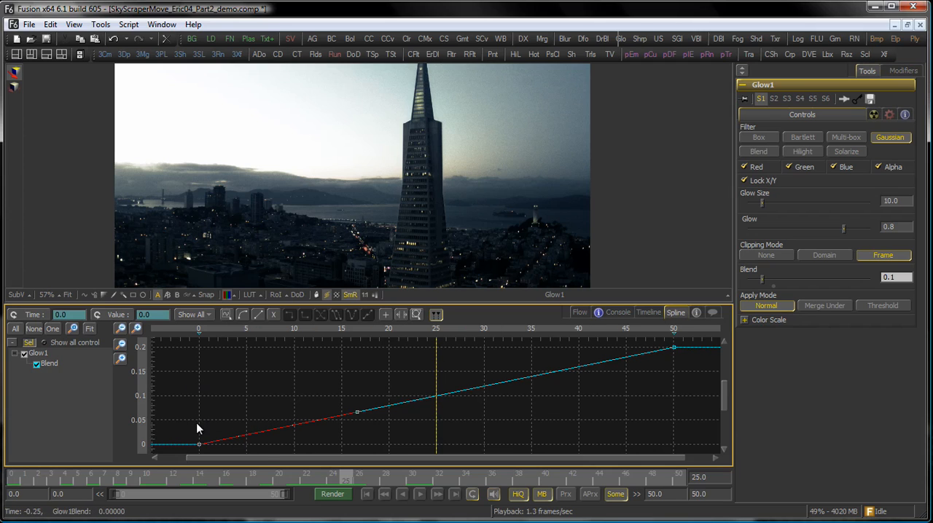
pyautogui.moveTo(114, 318)
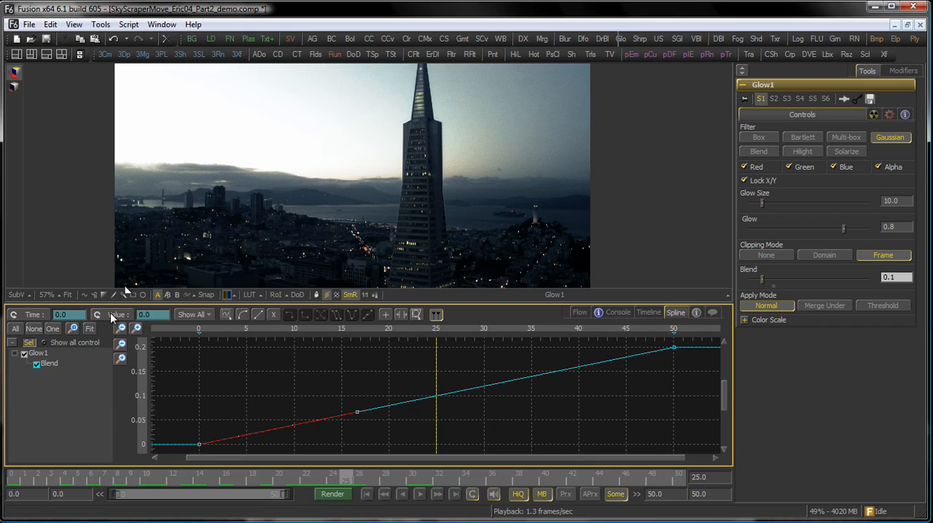
pyautogui.moveTo(35, 328)
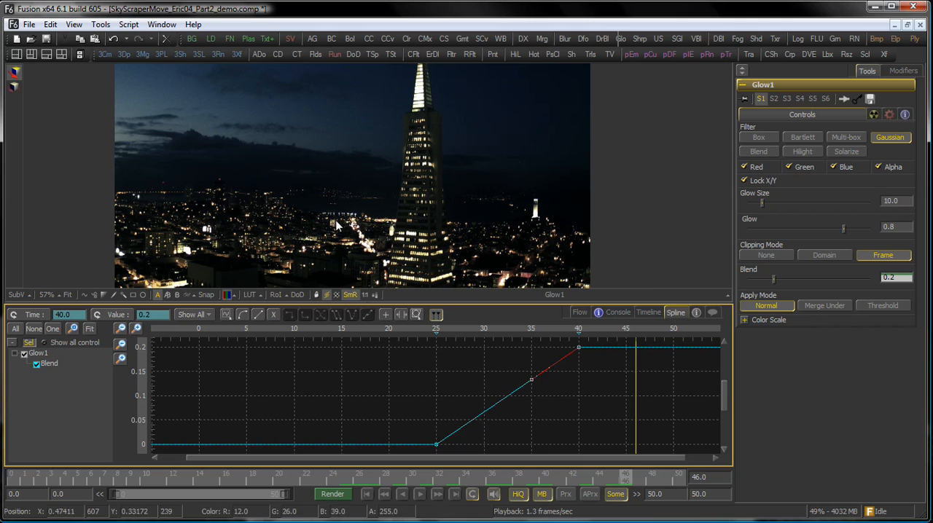
pyautogui.click(580, 312)
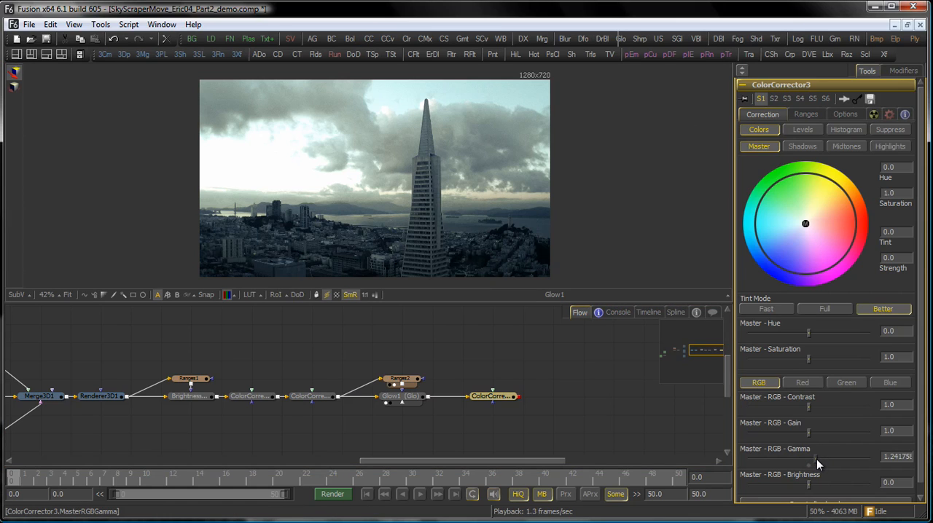
# - Raise the third Color Corrector's Master RGB gamma to about 1.28
pyautogui.moveTo(818, 458); pyautogui.dragTo(813, 458)
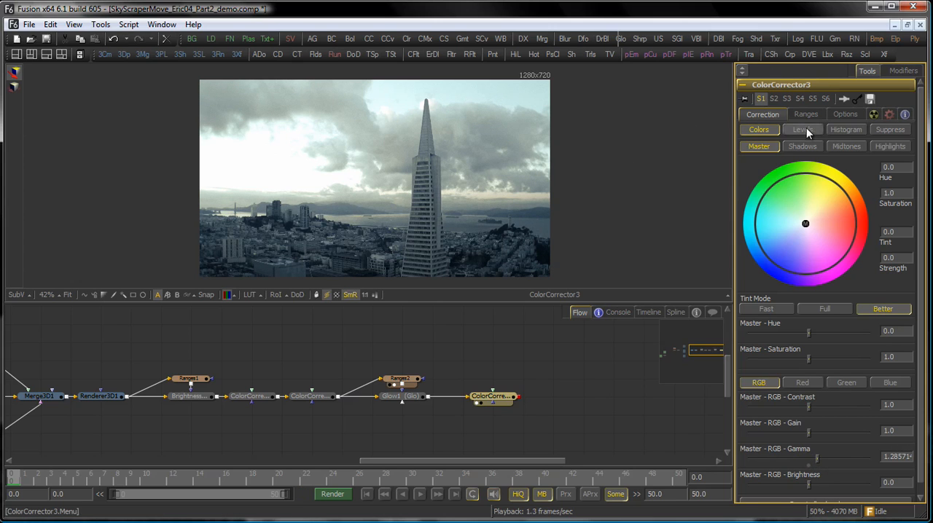
# - In ColorCorrector3's Levels, brighten the master midtone gamma to around 1.52
pyautogui.click(802, 128)
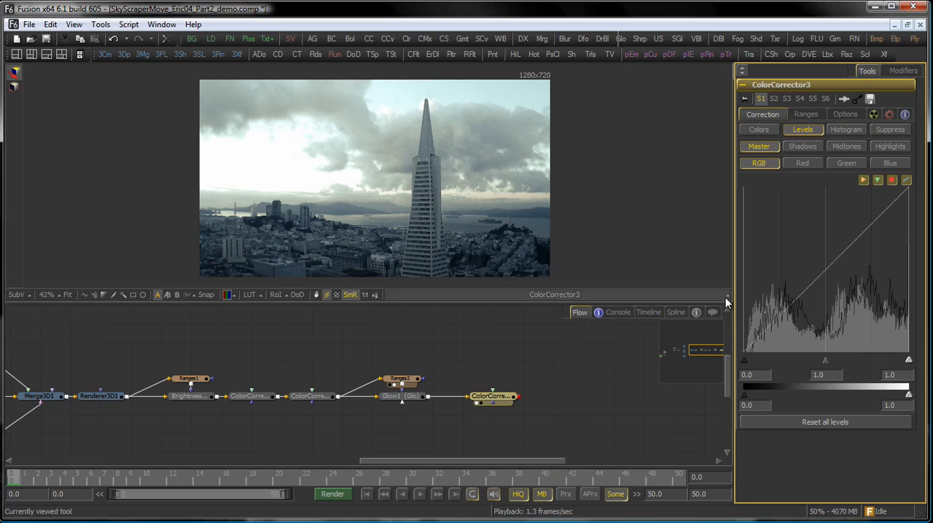
pyautogui.moveTo(813, 262)
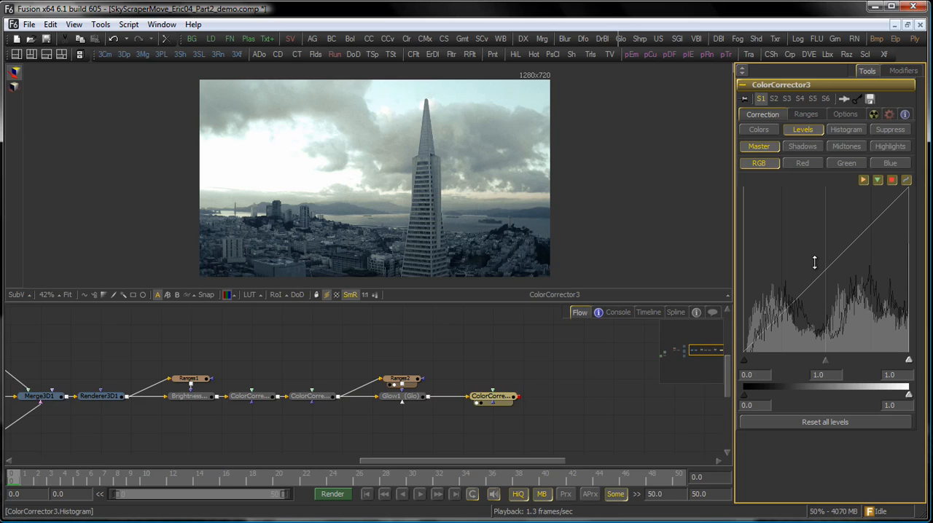
pyautogui.moveTo(825, 358); pyautogui.dragTo(830, 368)
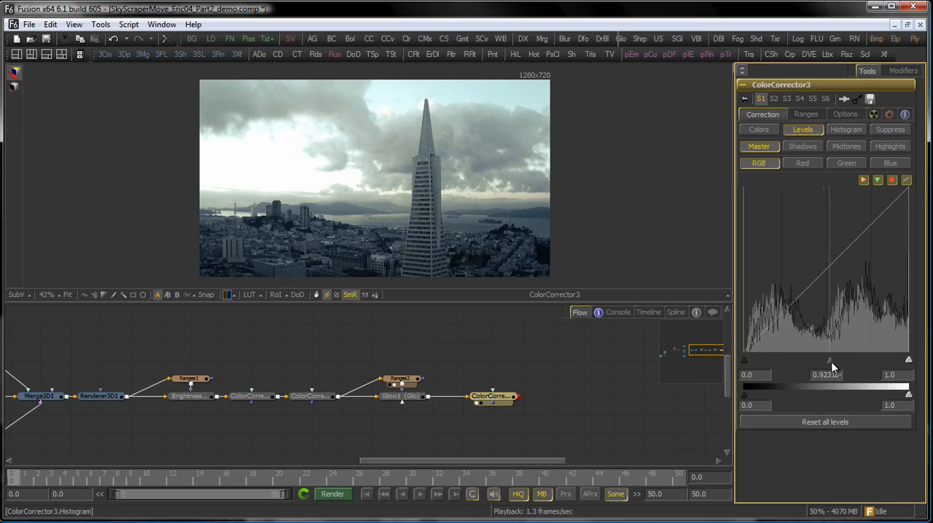
pyautogui.moveTo(828, 358); pyautogui.dragTo(813, 359)
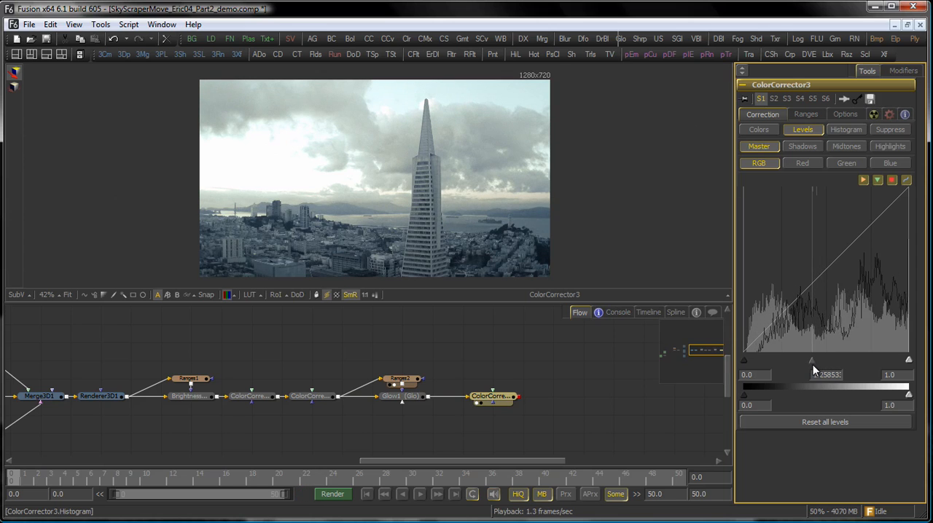
pyautogui.moveTo(790, 373); pyautogui.dragTo(808, 373)
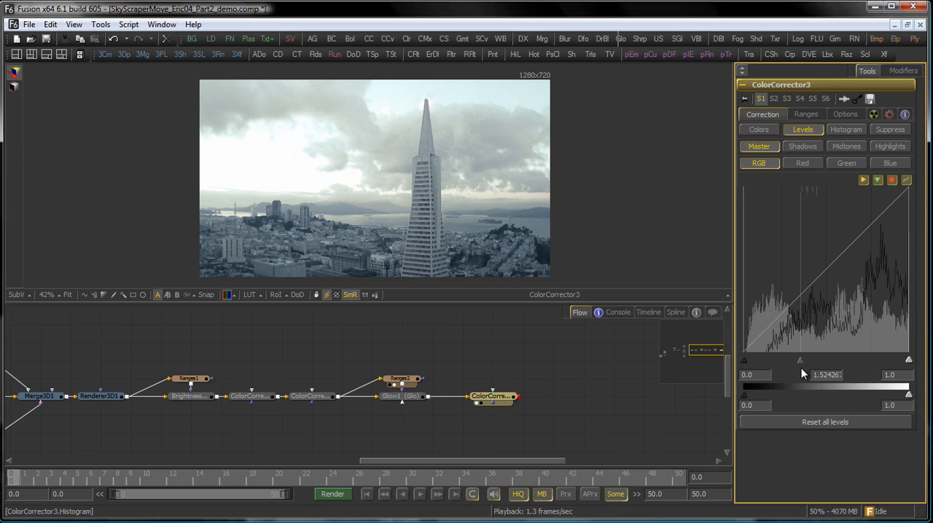
# - Lower the red, green and blue channel gammas for a yellow-green cast
pyautogui.click(802, 162)
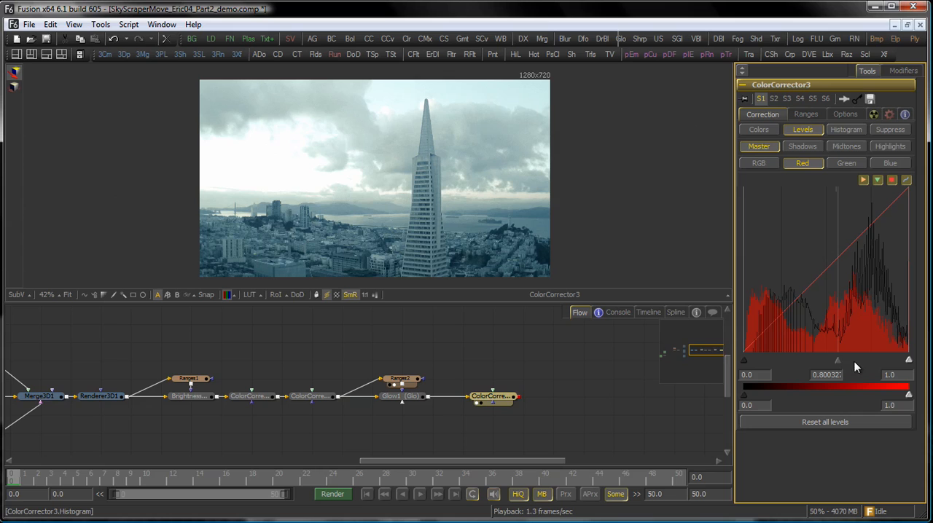
pyautogui.click(845, 162)
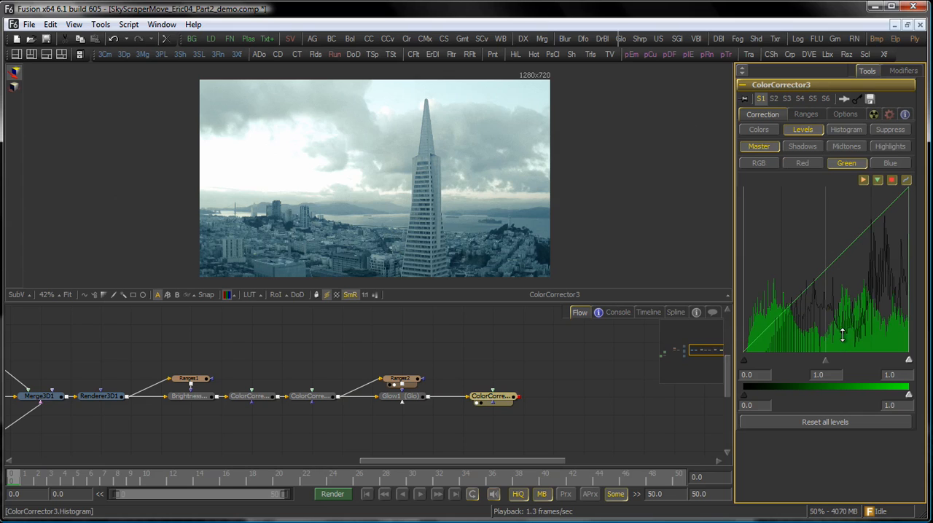
pyautogui.moveTo(823, 362); pyautogui.dragTo(833, 361)
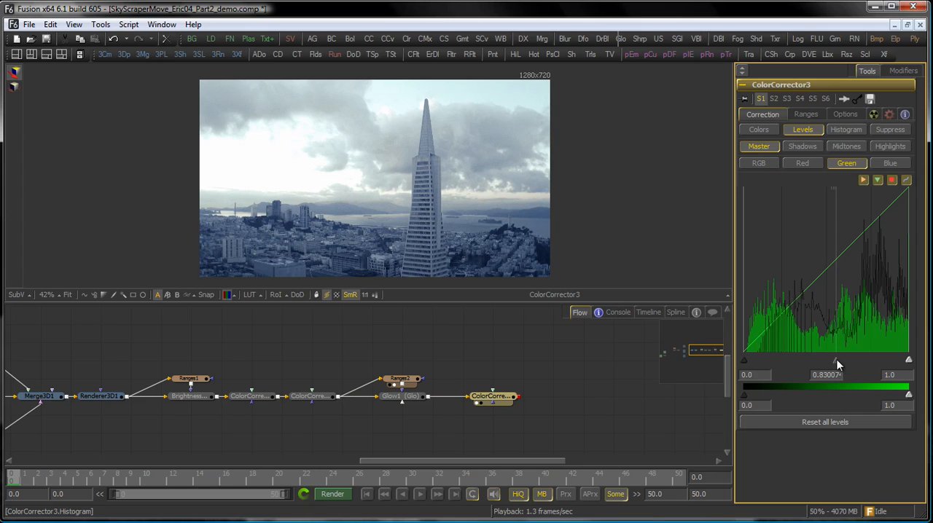
pyautogui.click(889, 161)
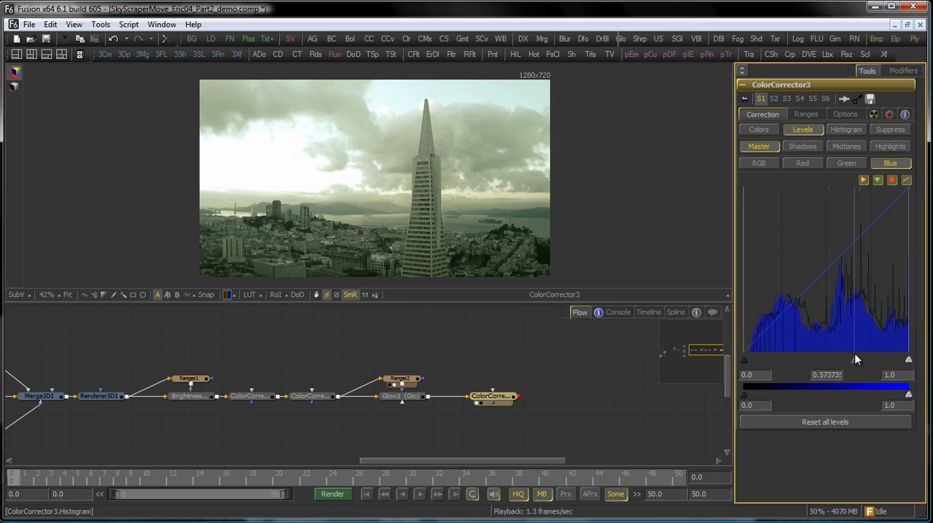
pyautogui.moveTo(875, 357); pyautogui.dragTo(857, 357)
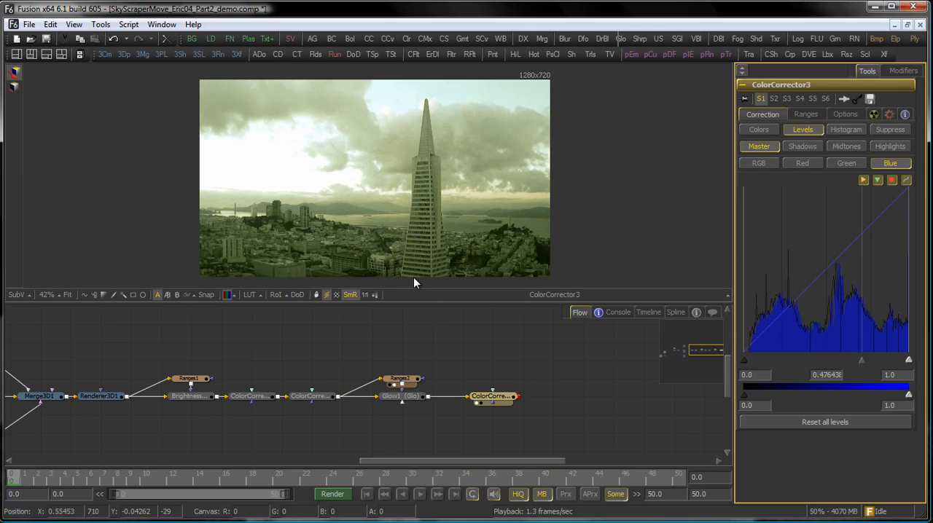
pyautogui.click(99, 396)
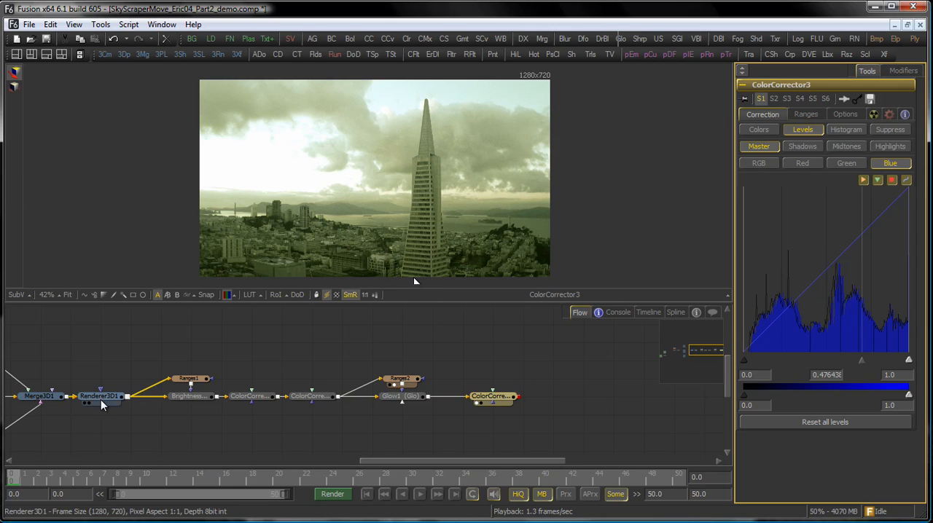
# - Show Renderer3D1's Image output settings and bring up the second viewer's options
pyautogui.click(99, 396)
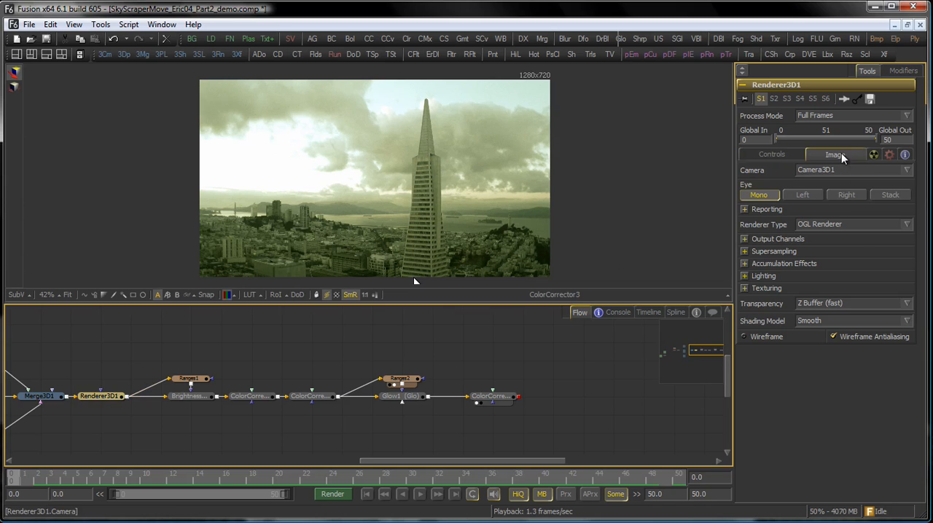
pyautogui.click(835, 155)
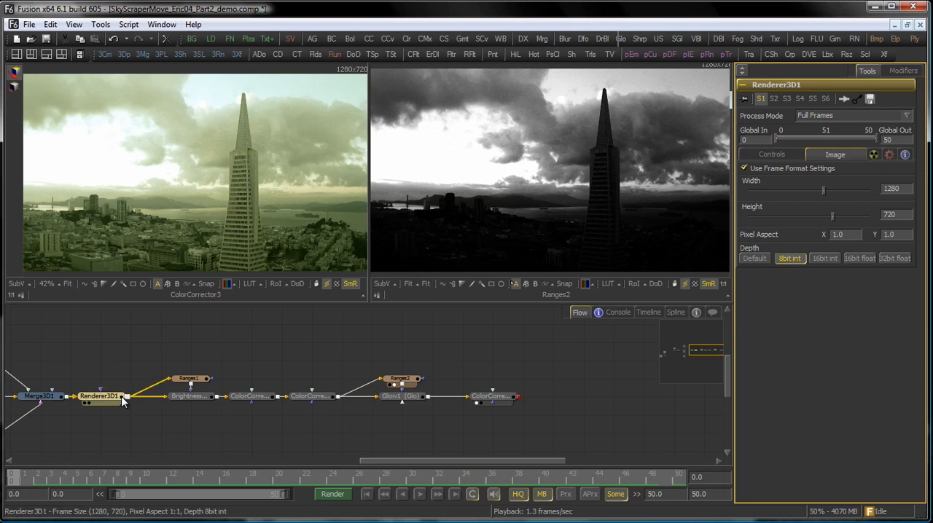
pyautogui.rightClick(551, 182)
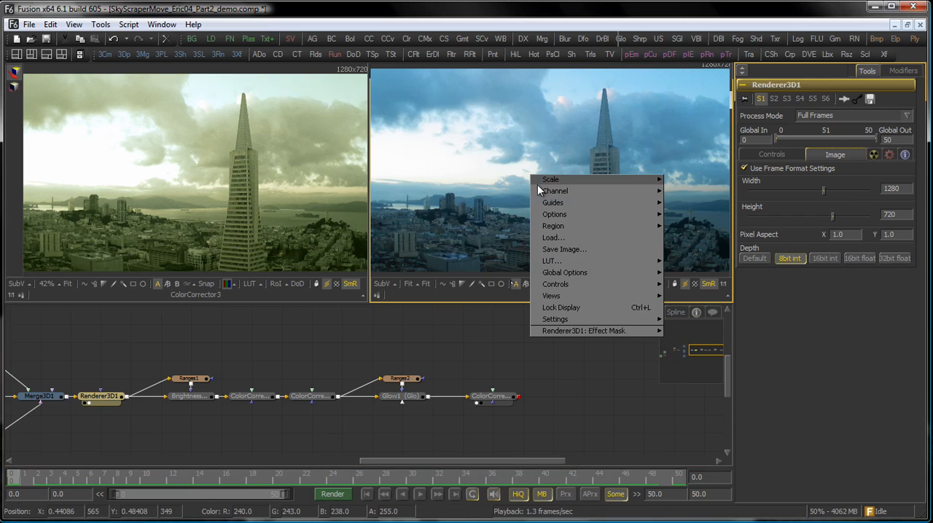
pyautogui.moveTo(551, 296)
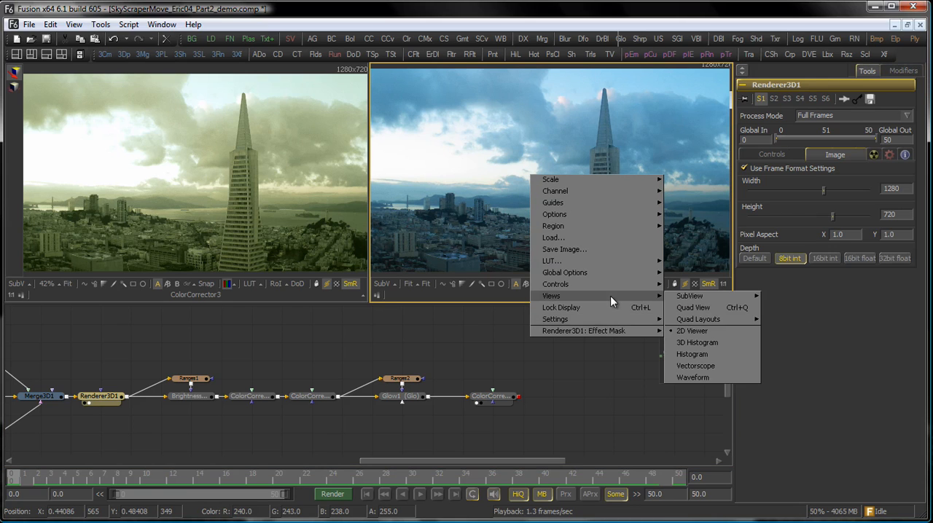
# - Display a waveform scope of the Glow output in the second viewer
pyautogui.click(691, 376)
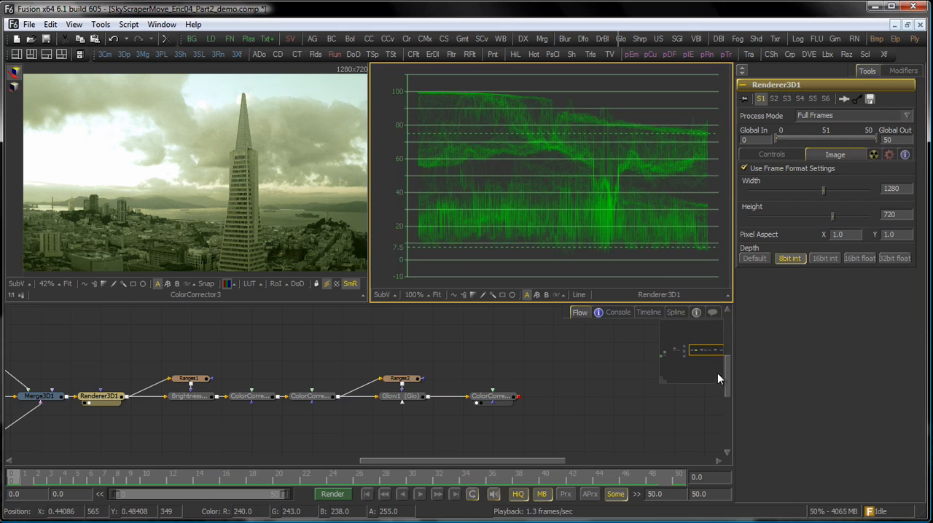
pyautogui.moveTo(303, 114)
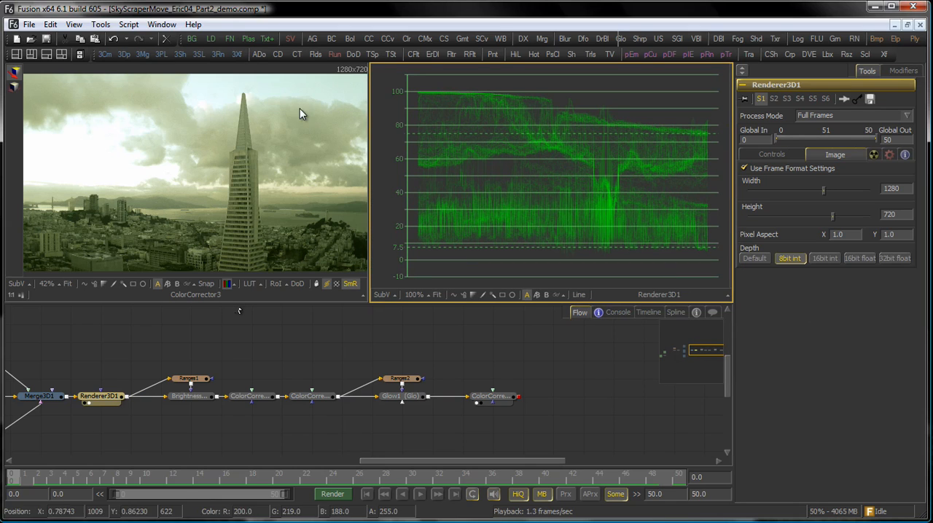
pyautogui.click(189, 397)
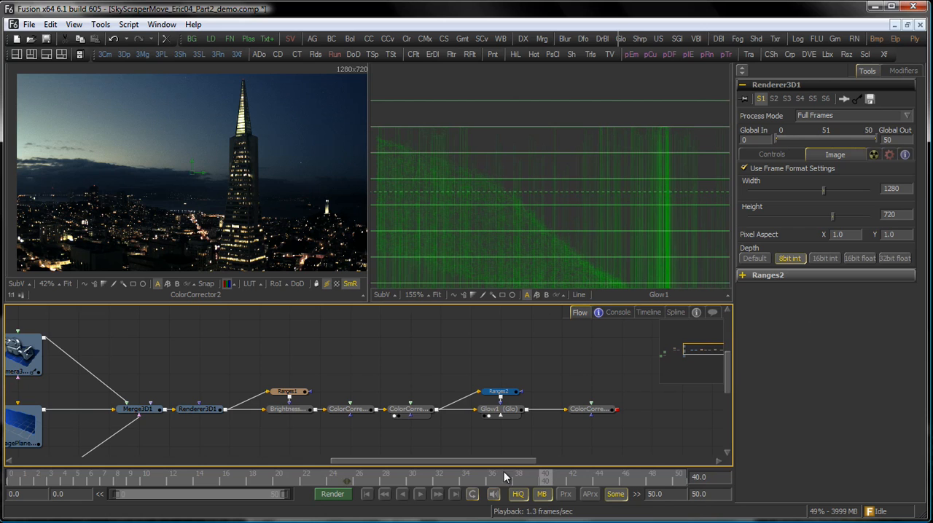
# - Set Renderer3D1's output depth to 32-bit float so highlights above white survive
pyautogui.click(345, 478)
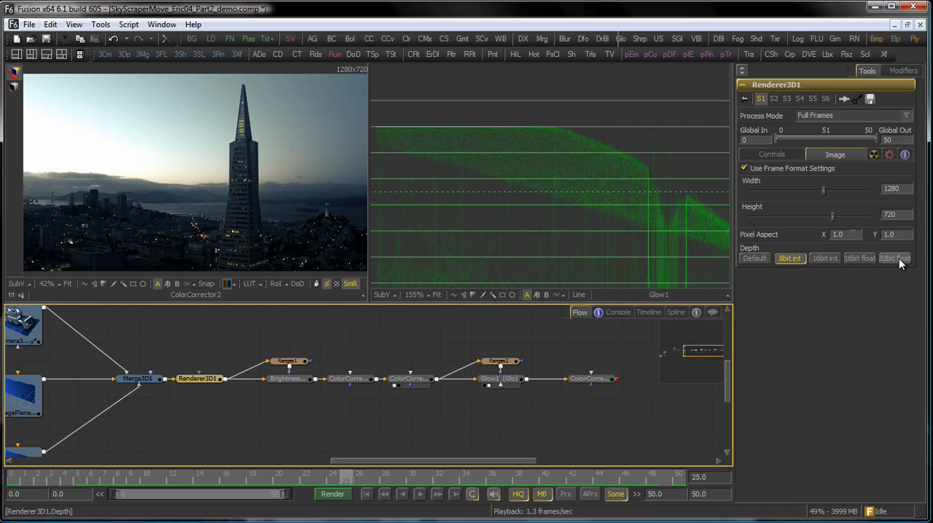
pyautogui.click(895, 258)
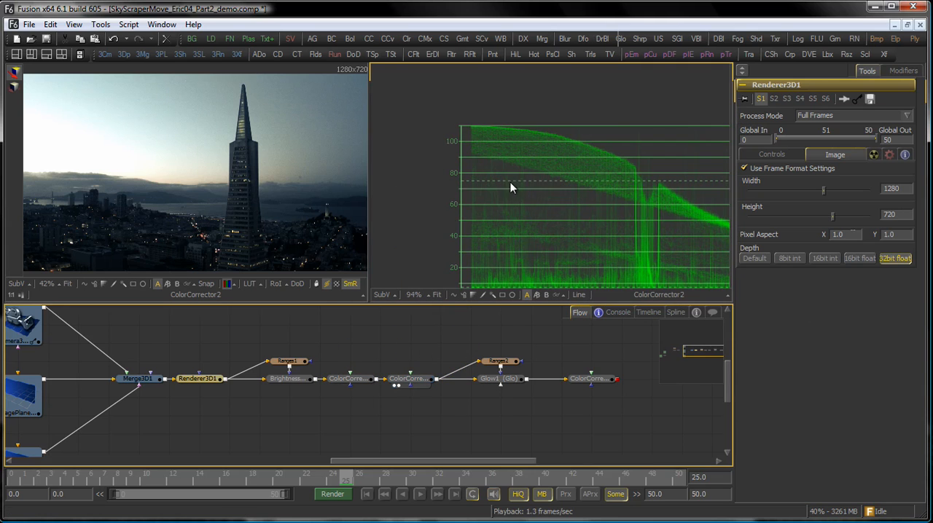
pyautogui.click(500, 379)
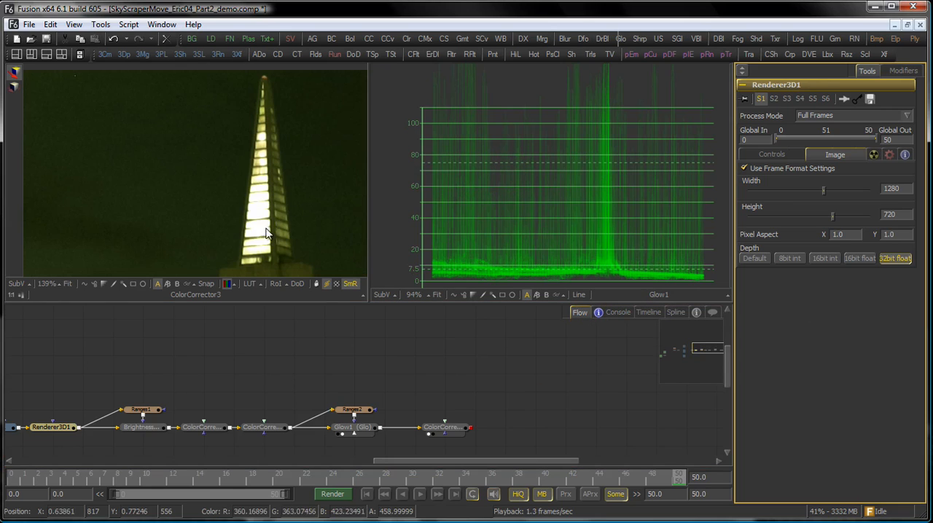
pyautogui.moveTo(318, 187)
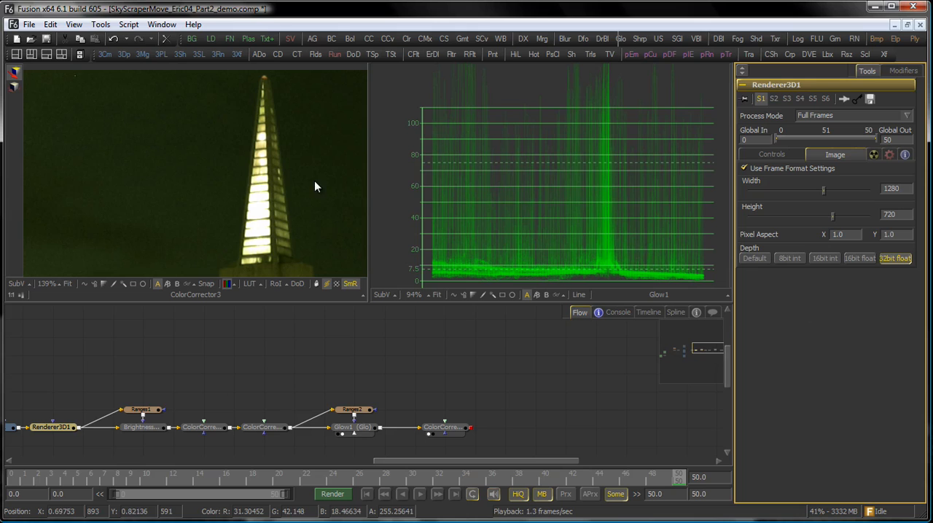
pyautogui.moveTo(257, 242)
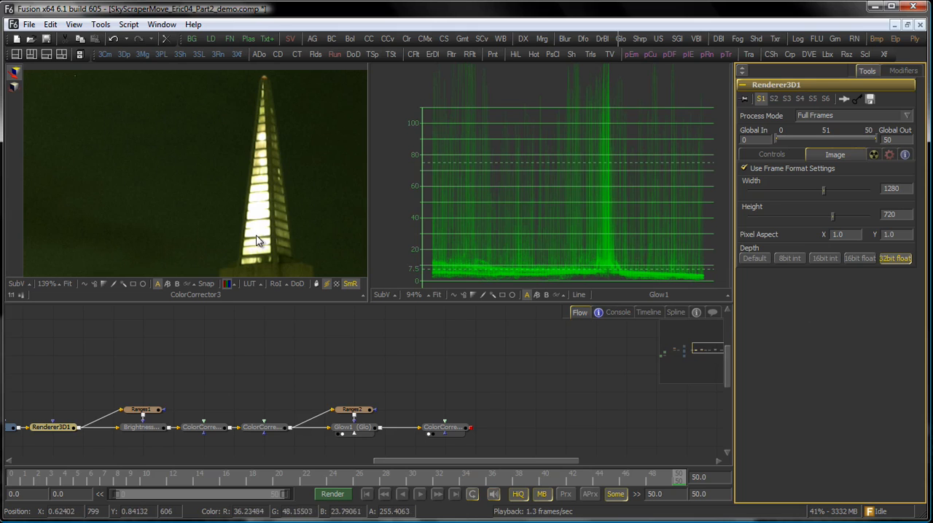
pyautogui.moveTo(314, 192)
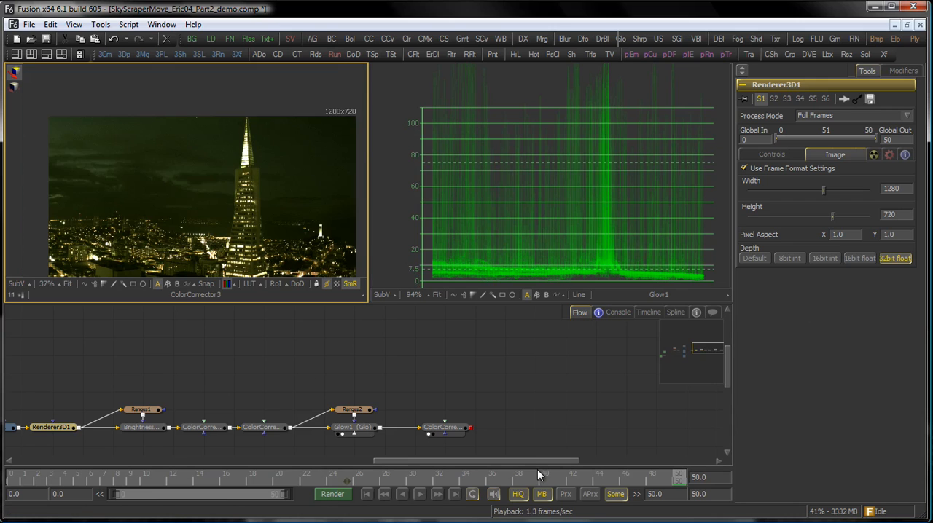
pyautogui.moveTo(548, 449)
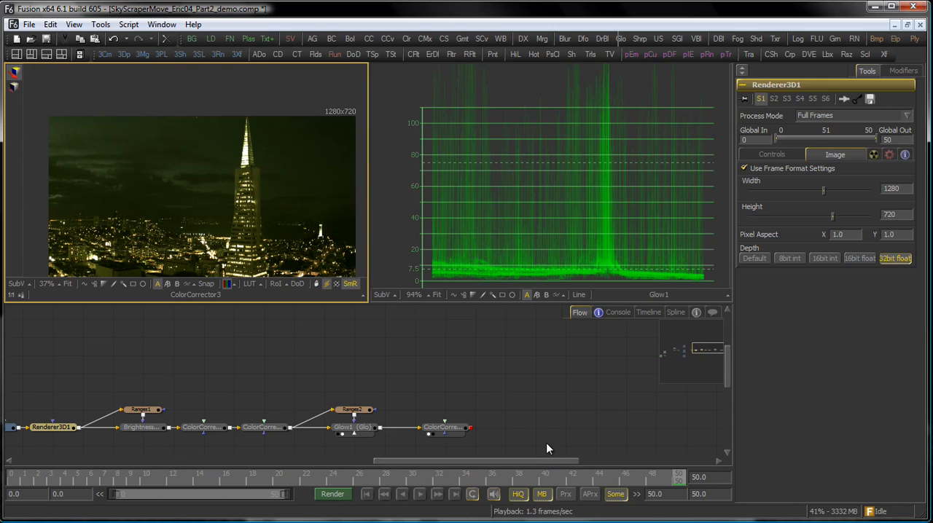
pyautogui.moveTo(602, 434)
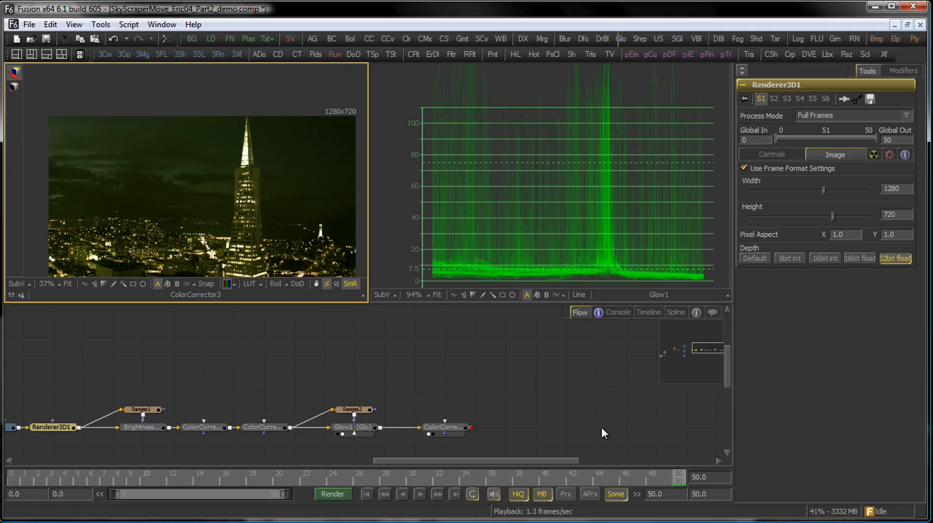
pyautogui.moveTo(582, 392)
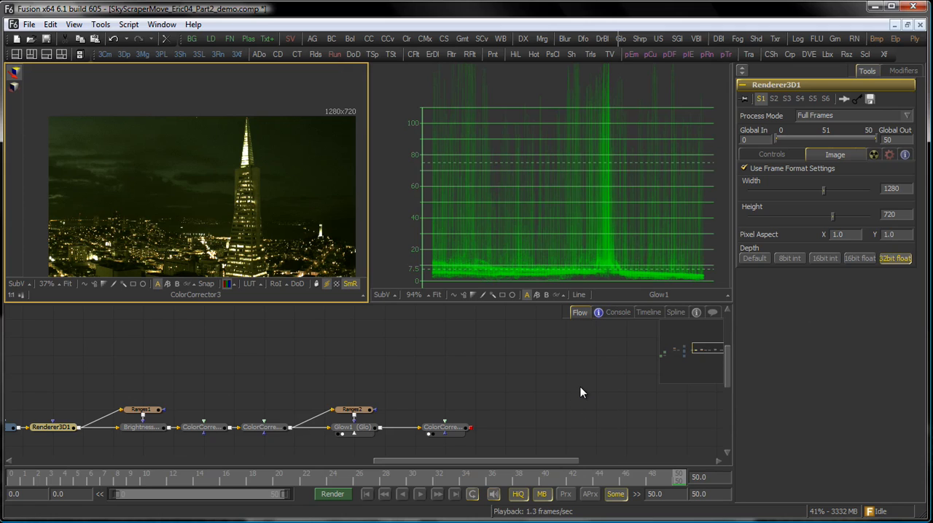